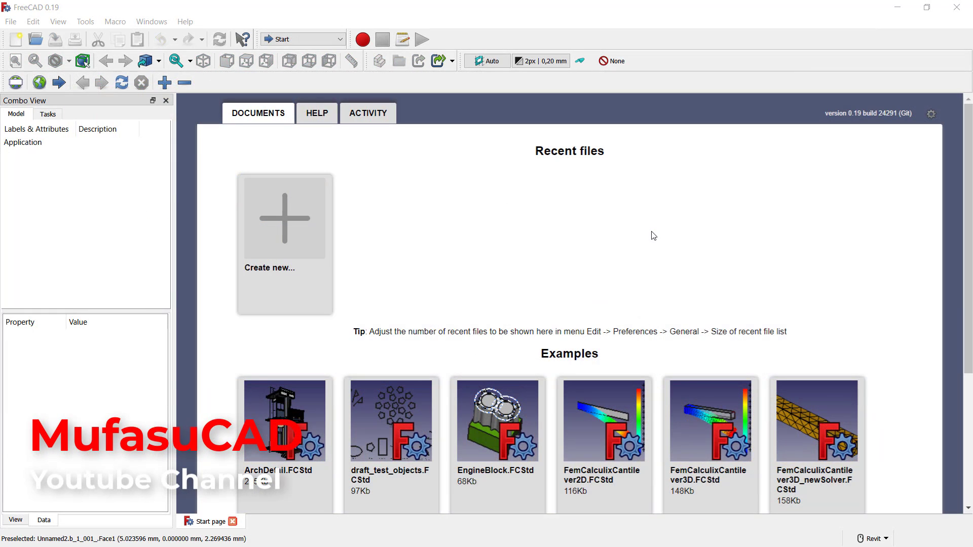
{"action": "mouse_move", "coordinate": [646, 280]}
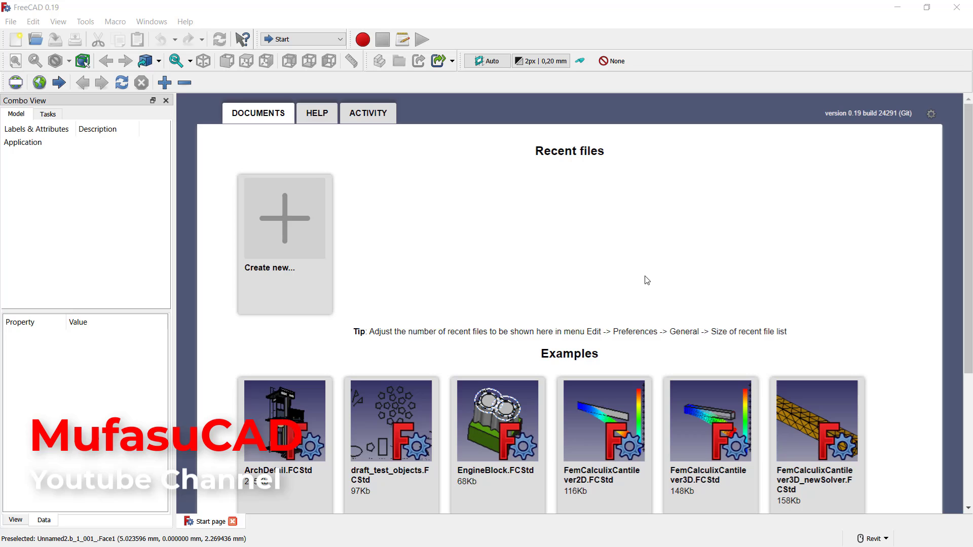
{"action": "mouse_move", "coordinate": [452, 250]}
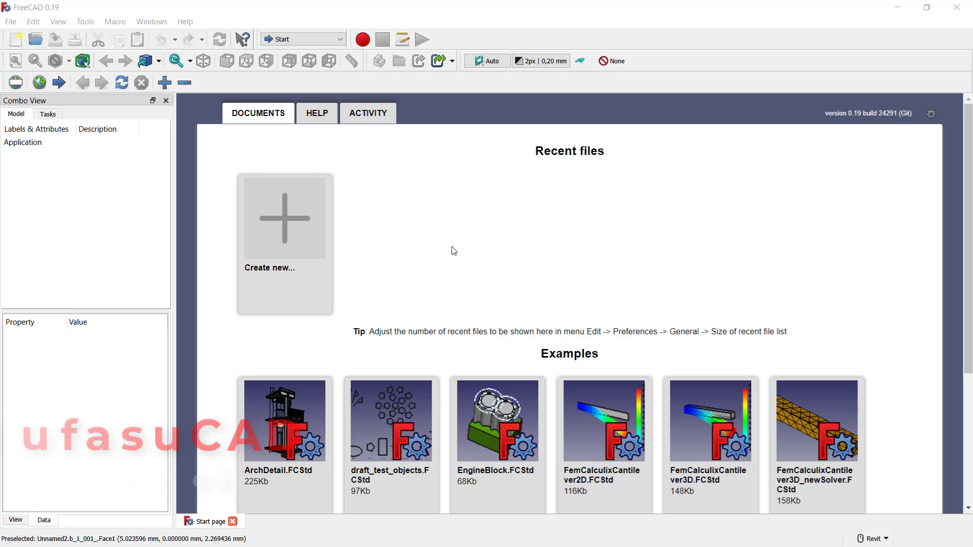
Start a new empty document from the Start page
{"action": "left_click", "coordinate": [284, 217]}
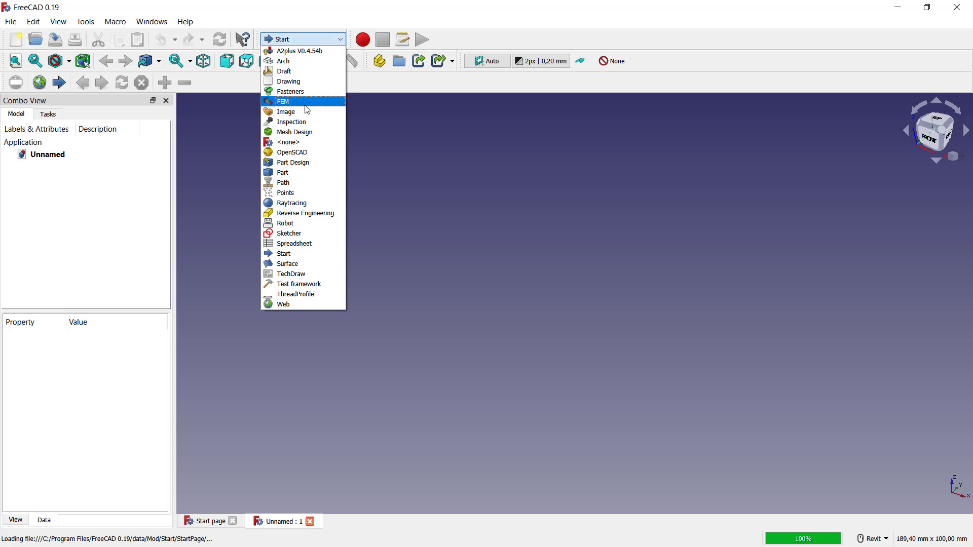
In Part Design, create a new body and begin a sketch on the XY plane for the plate
{"action": "left_click", "coordinate": [293, 162]}
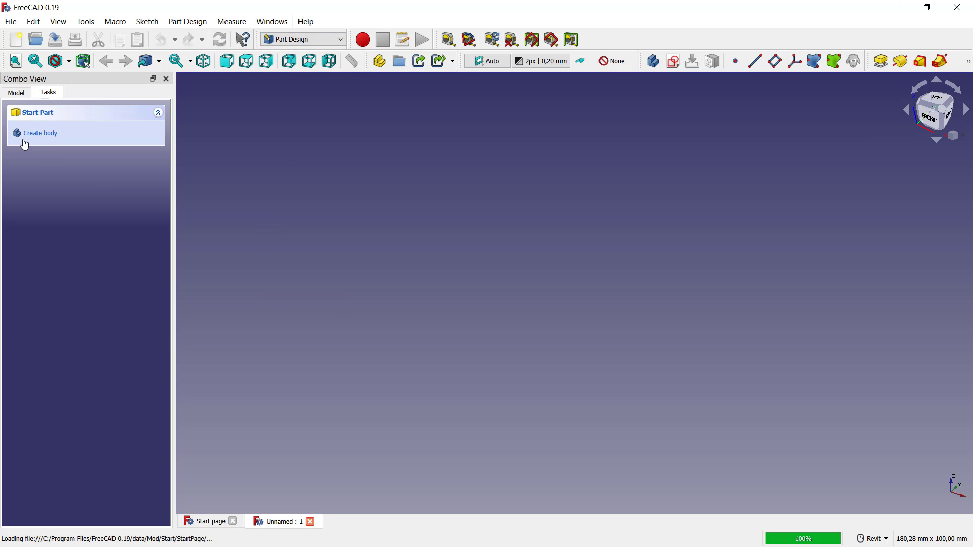
{"action": "left_click", "coordinate": [39, 133]}
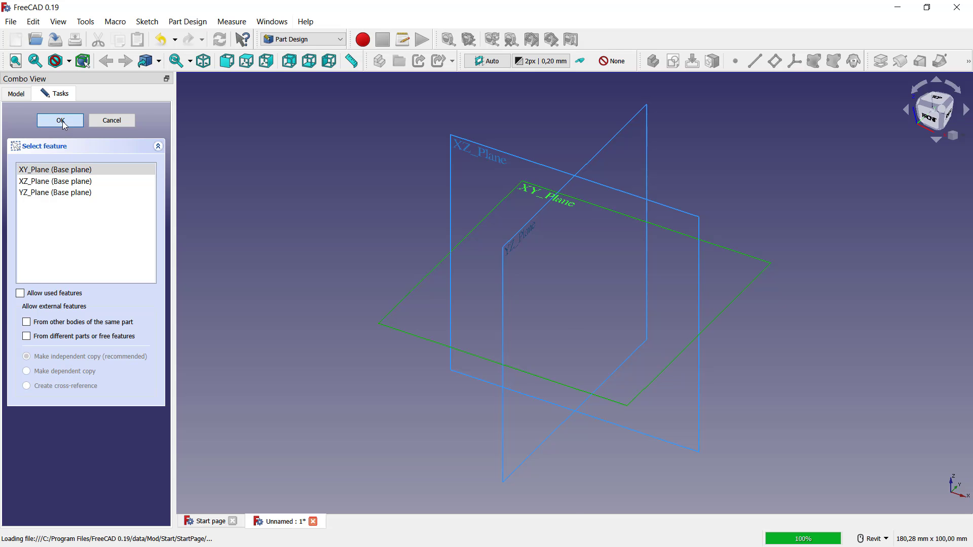
{"action": "left_click", "coordinate": [60, 120]}
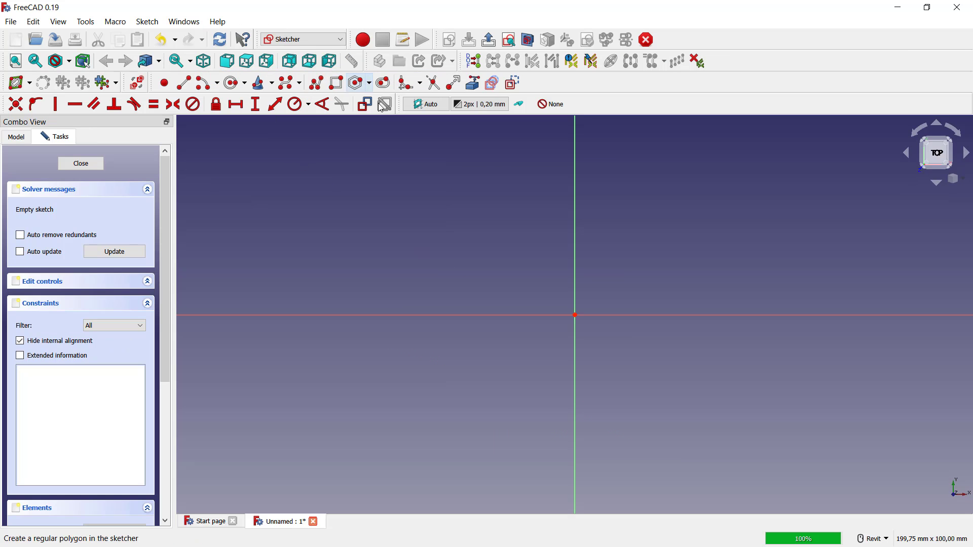
{"action": "mouse_move", "coordinate": [573, 316]}
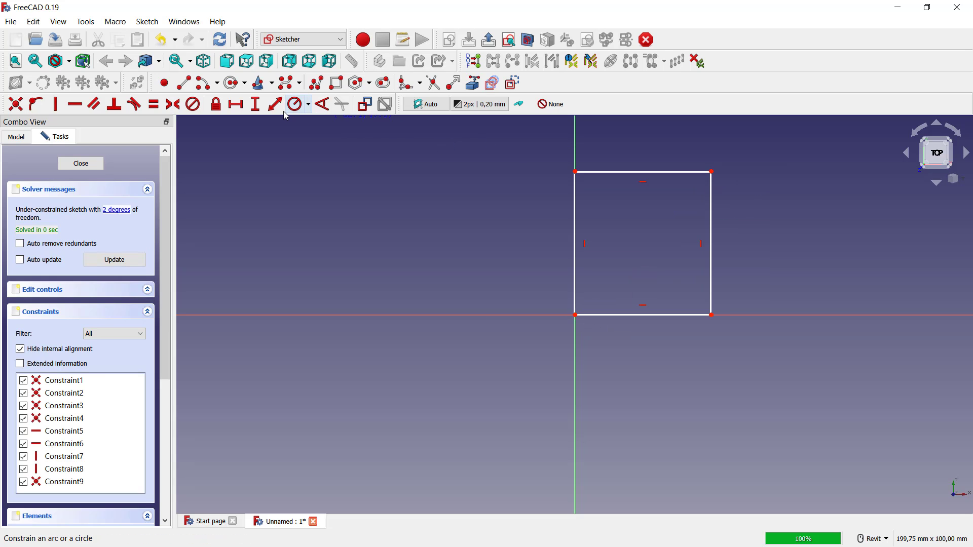
{"action": "mouse_move", "coordinate": [646, 314]}
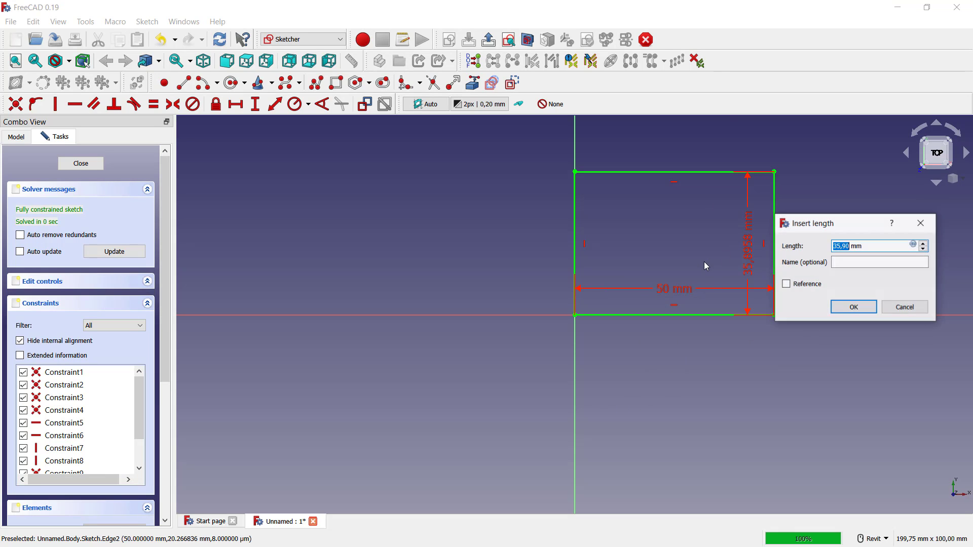
Constrain the square to 50 mm height, dimension the centred hole circle and close the sketch
{"action": "left_click", "coordinate": [853, 306]}
{"action": "type", "text": "1"}
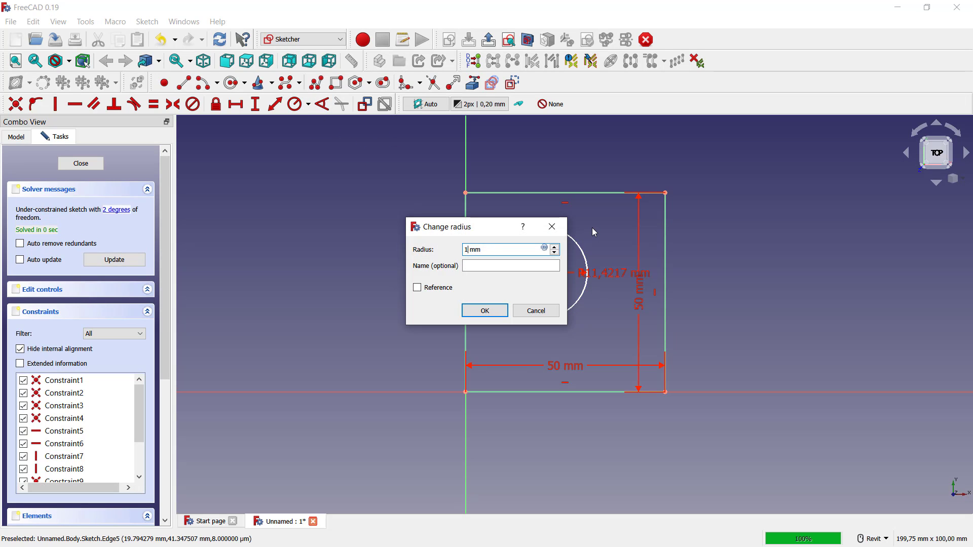
{"action": "left_click", "coordinate": [484, 310]}
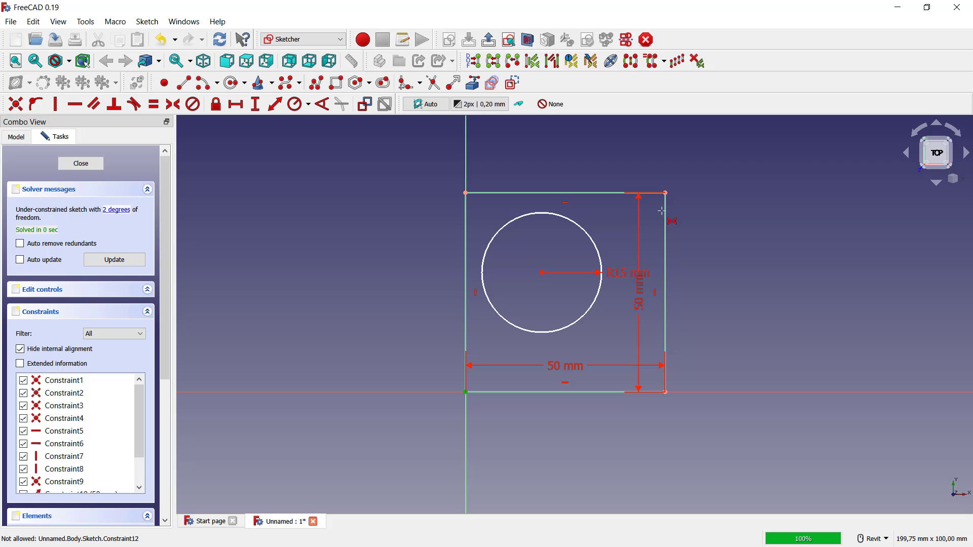
{"action": "mouse_move", "coordinate": [541, 272]}
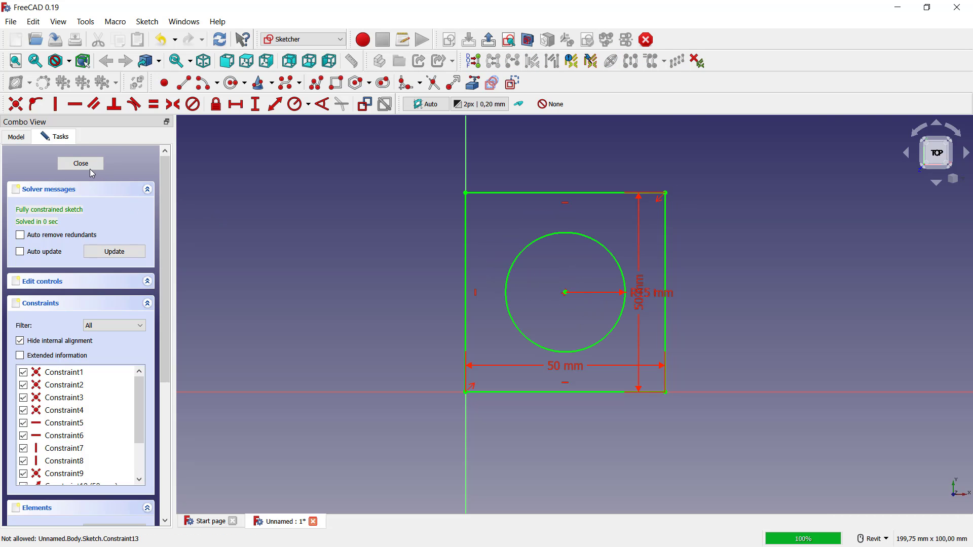
{"action": "left_click", "coordinate": [80, 164]}
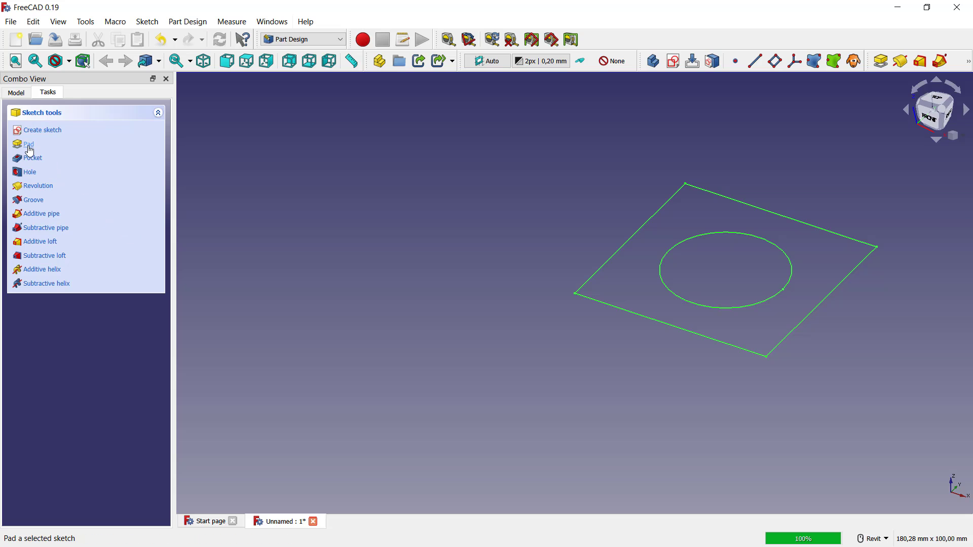
Pad the sketch 10 mm into a solid plate
{"action": "left_click", "coordinate": [28, 143]}
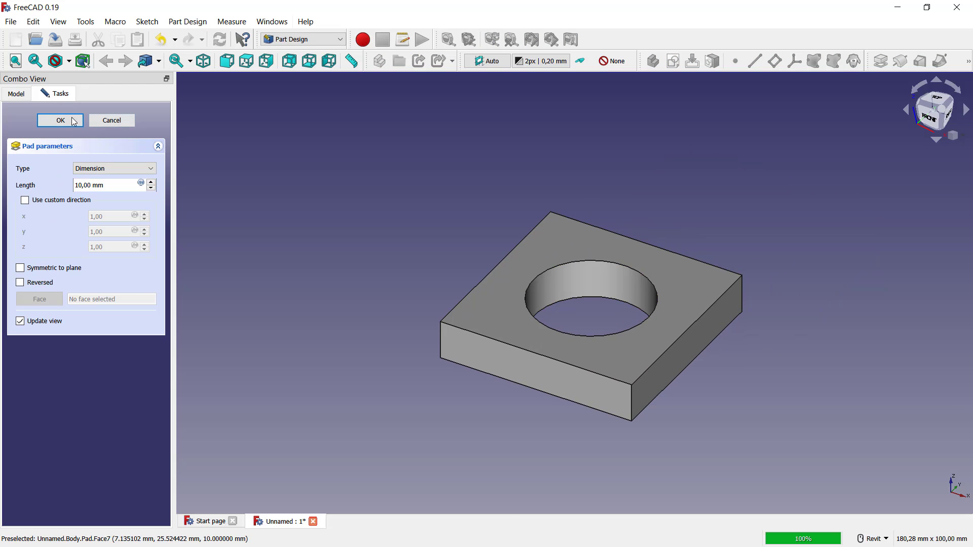
{"action": "left_click", "coordinate": [60, 120]}
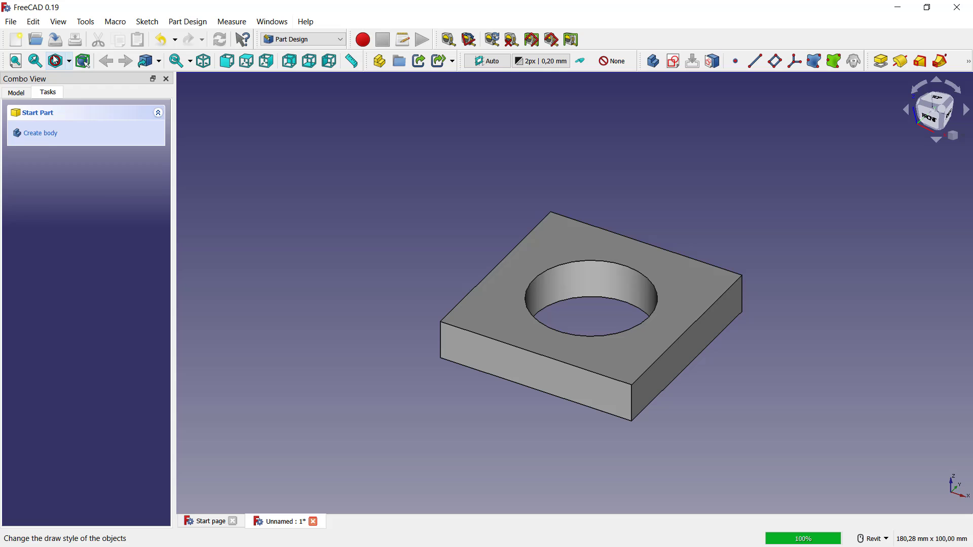
Save the plate document as 'example 1 assembly' in Documents
{"action": "left_click", "coordinate": [10, 21]}
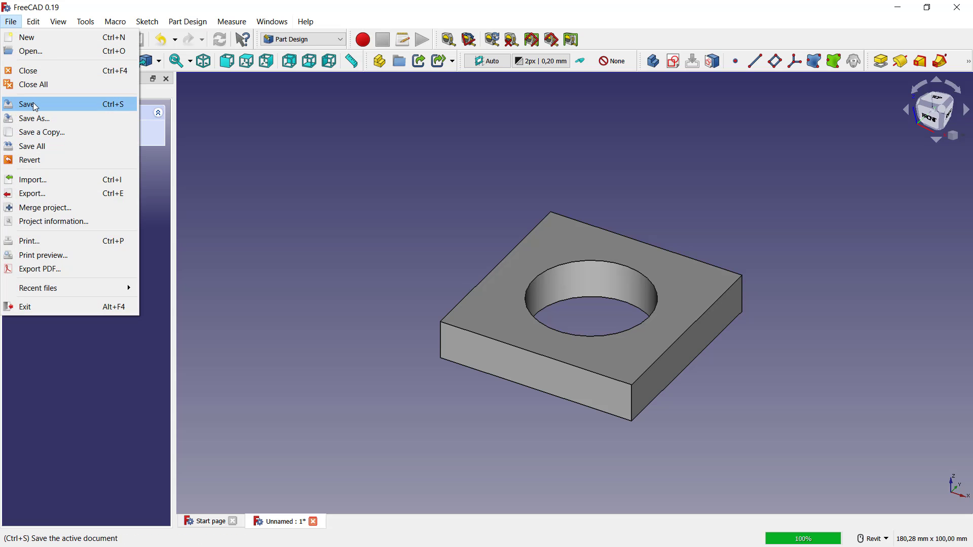
{"action": "left_click", "coordinate": [27, 103]}
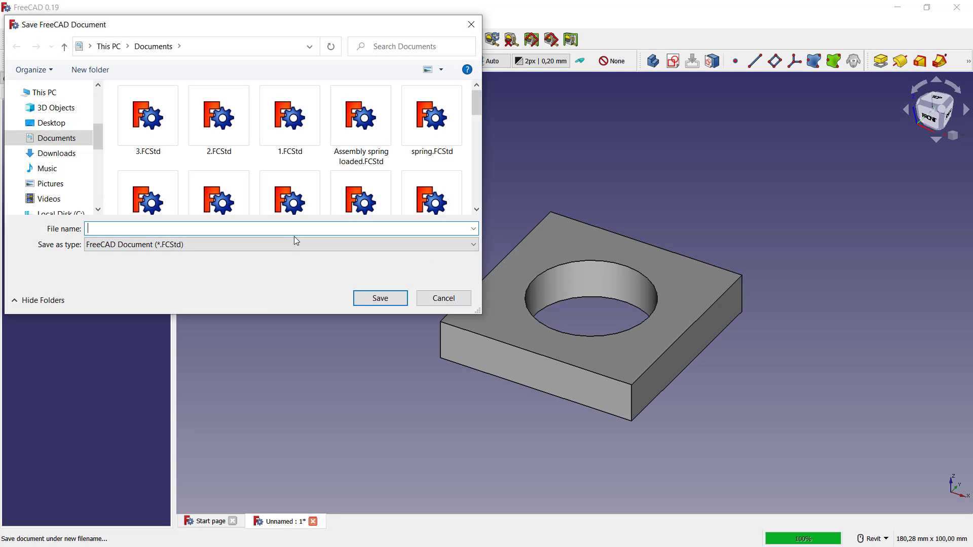
{"action": "type", "text": "example 1"}
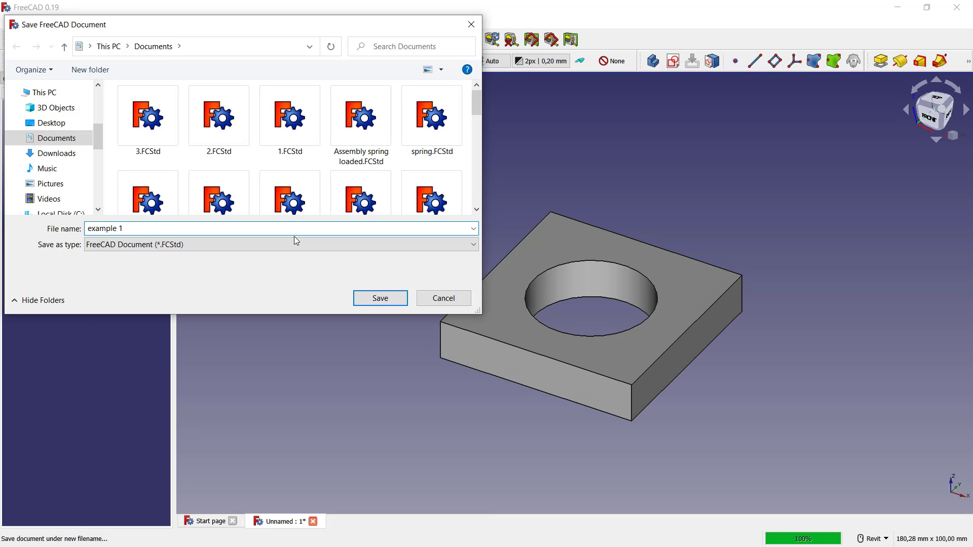
{"action": "type", "text": "assembly"}
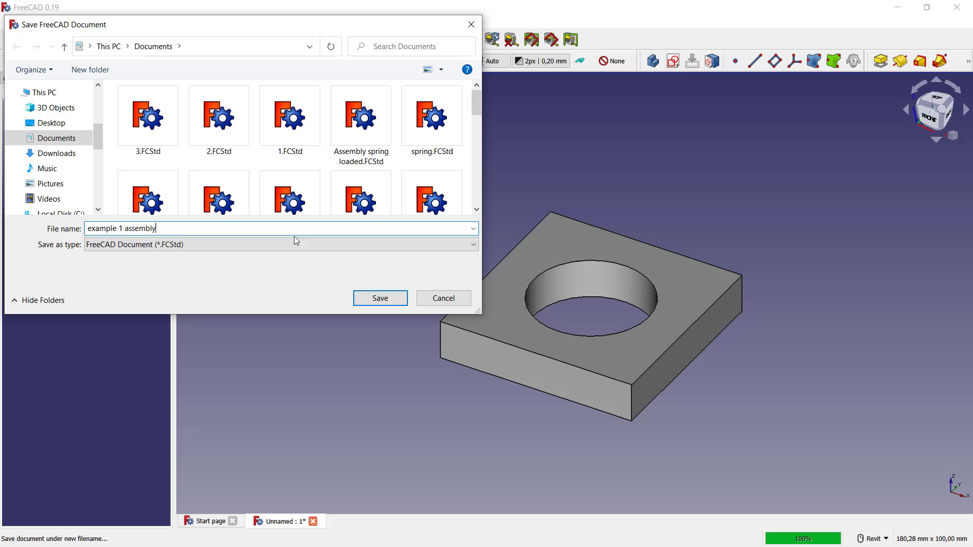
{"action": "left_click", "coordinate": [379, 298]}
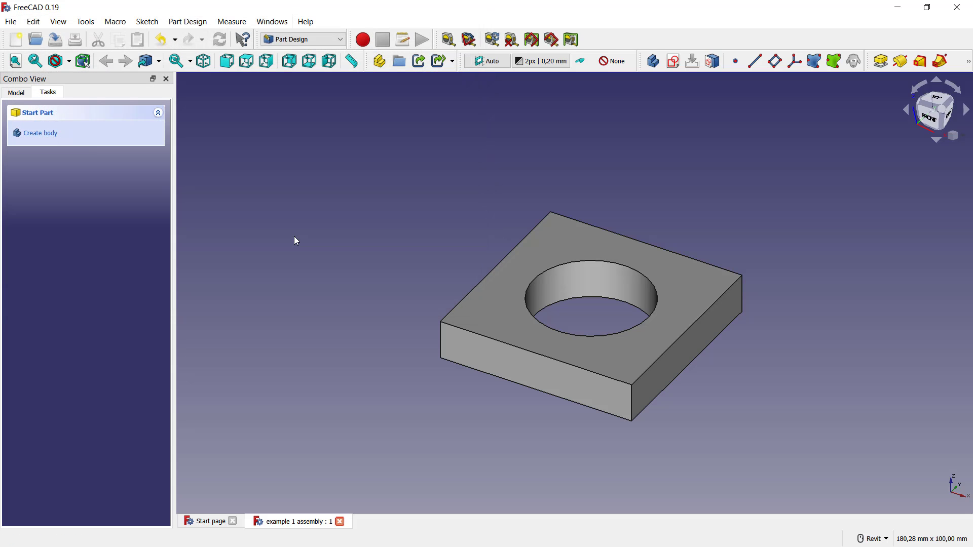
{"action": "mouse_move", "coordinate": [15, 39]}
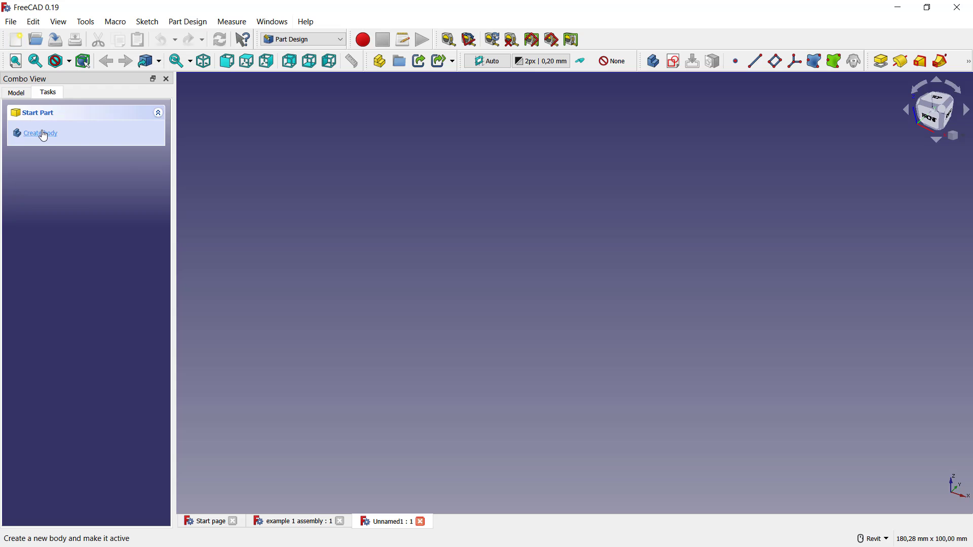
Create a second body with a 15 mm radius circle sketched at the origin on the XY plane
{"action": "left_click", "coordinate": [39, 133]}
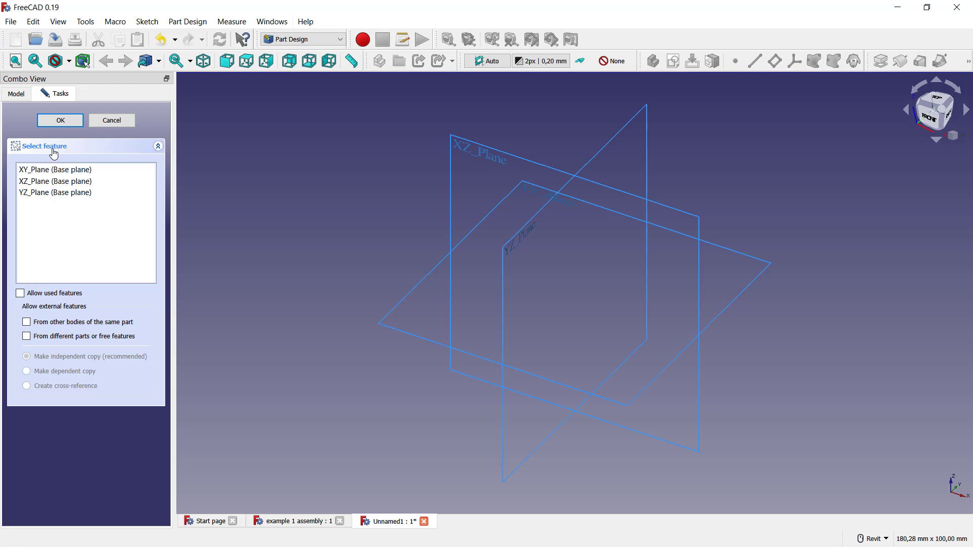
{"action": "left_click", "coordinate": [60, 120]}
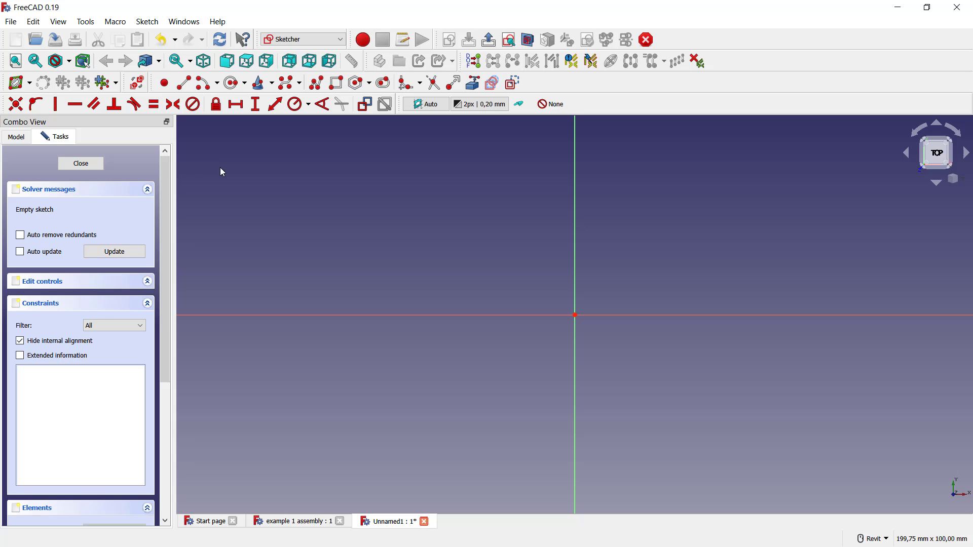
{"action": "mouse_move", "coordinate": [582, 315]}
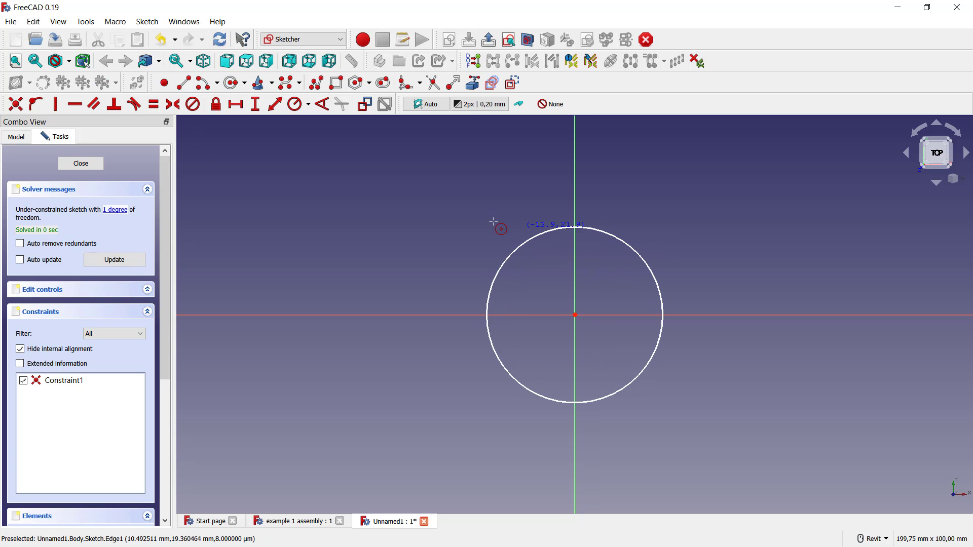
{"action": "mouse_move", "coordinate": [643, 253]}
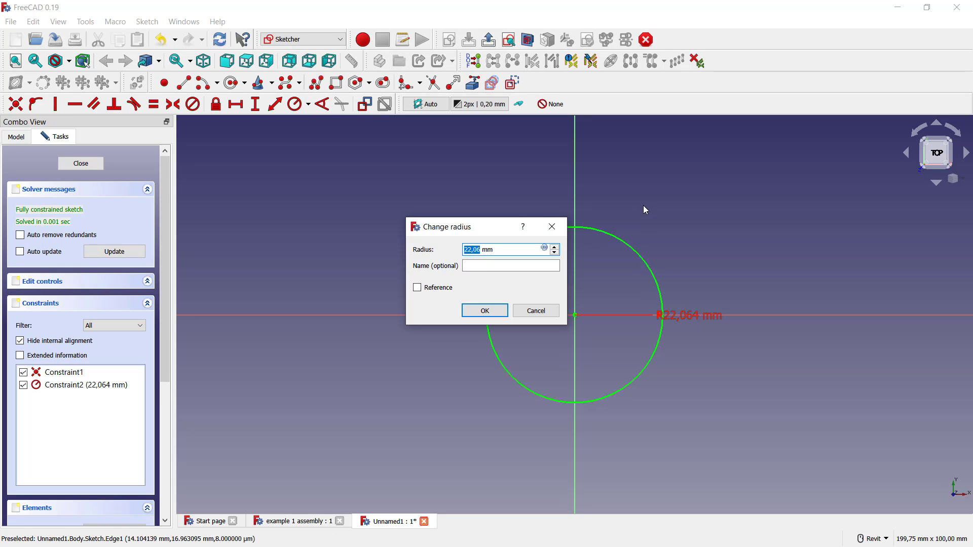
{"action": "left_click", "coordinate": [484, 310]}
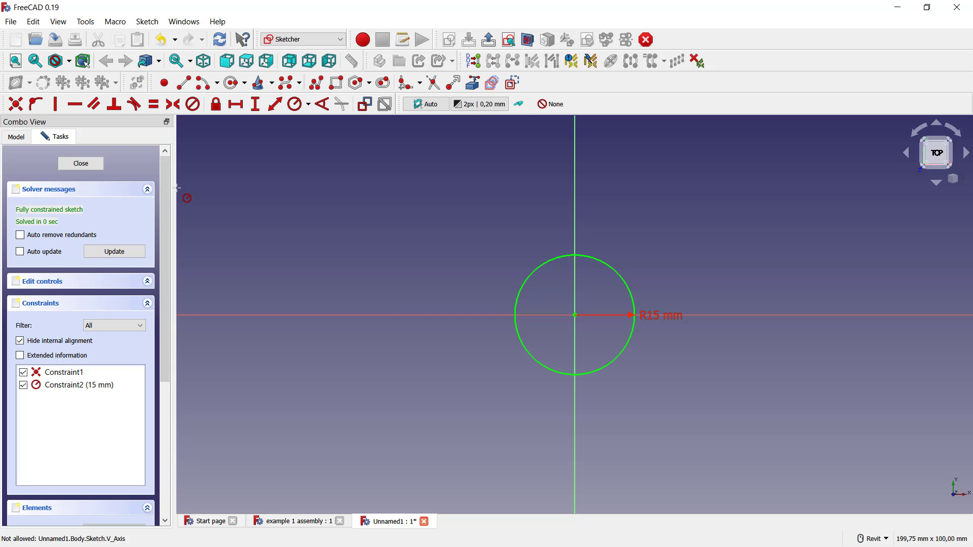
{"action": "left_click", "coordinate": [80, 163]}
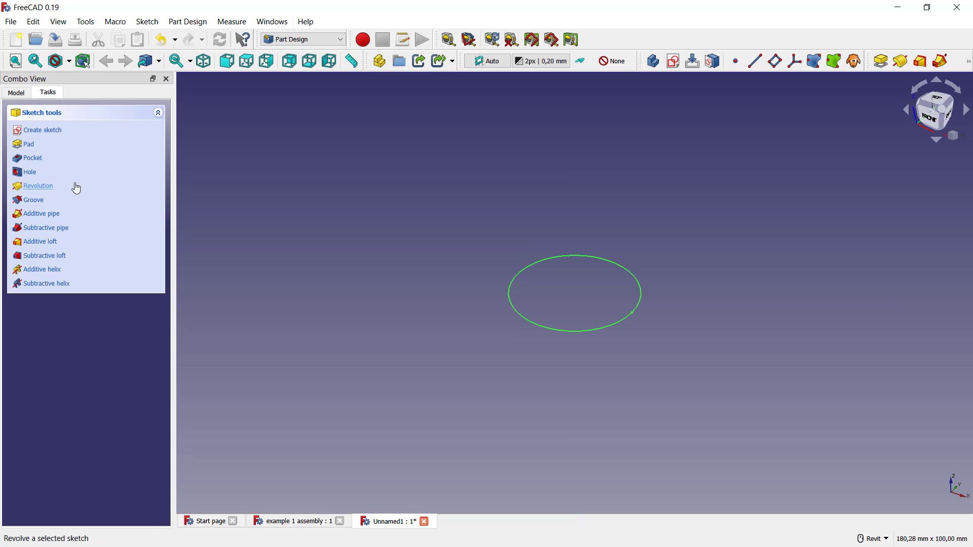
Pad the circle 30 mm into a solid cylinder
{"action": "left_click", "coordinate": [29, 144]}
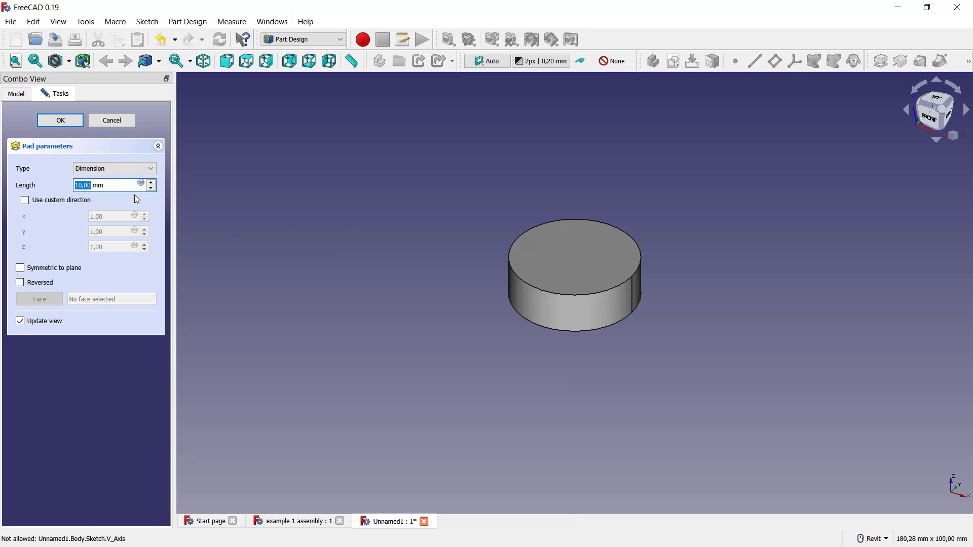
{"action": "type", "text": "30"}
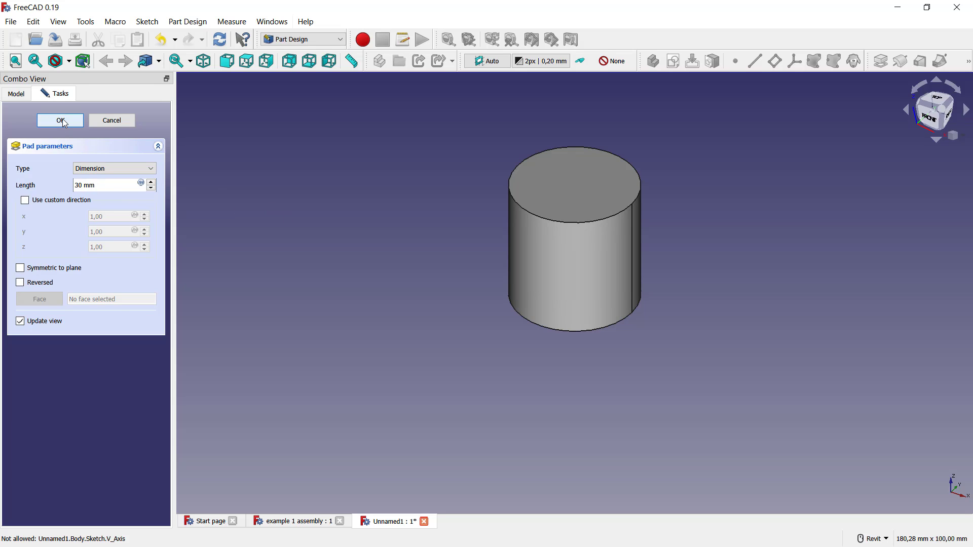
{"action": "left_click", "coordinate": [10, 21]}
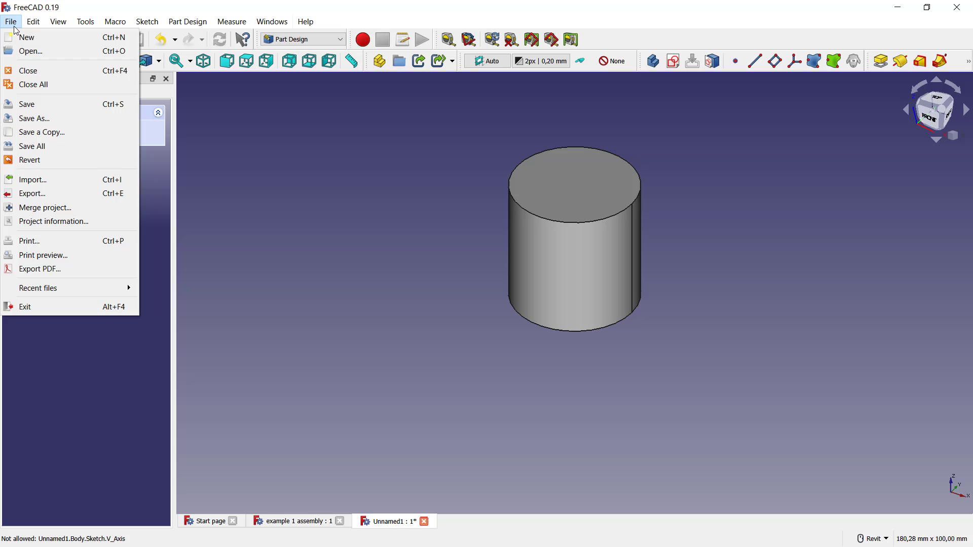
Save the cylinder document as 'example 2 assembly' in Documents
{"action": "left_click", "coordinate": [34, 118]}
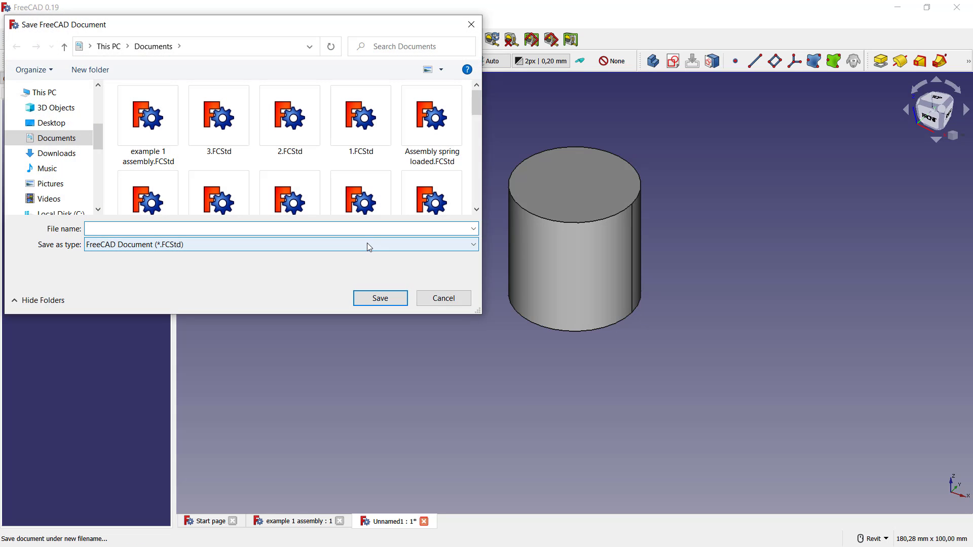
{"action": "type", "text": "example"}
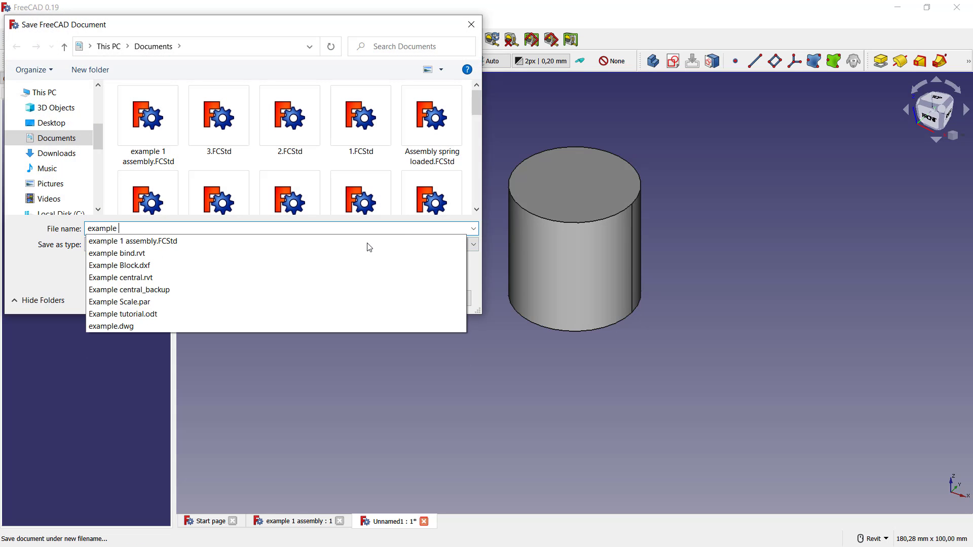
{"action": "type", "text": "2"}
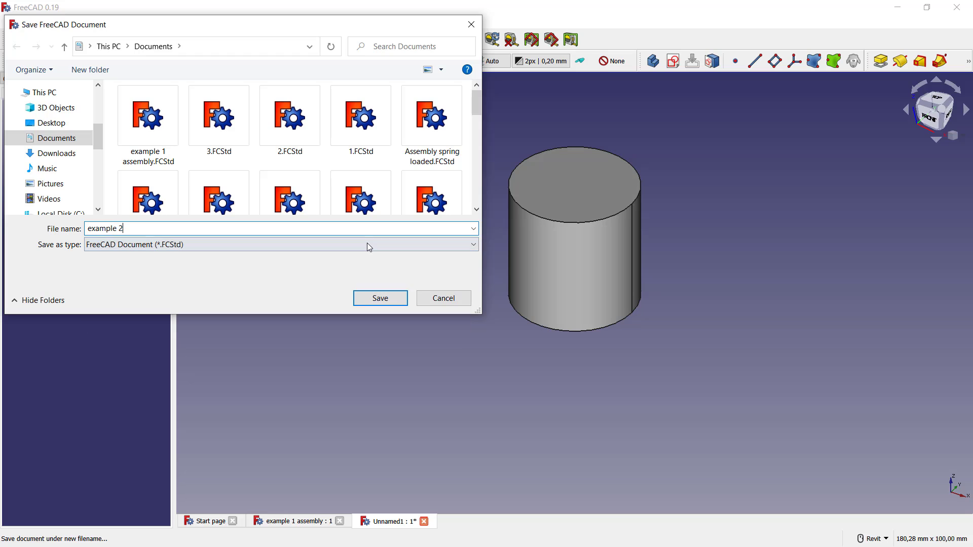
{"action": "type", "text": "assembly"}
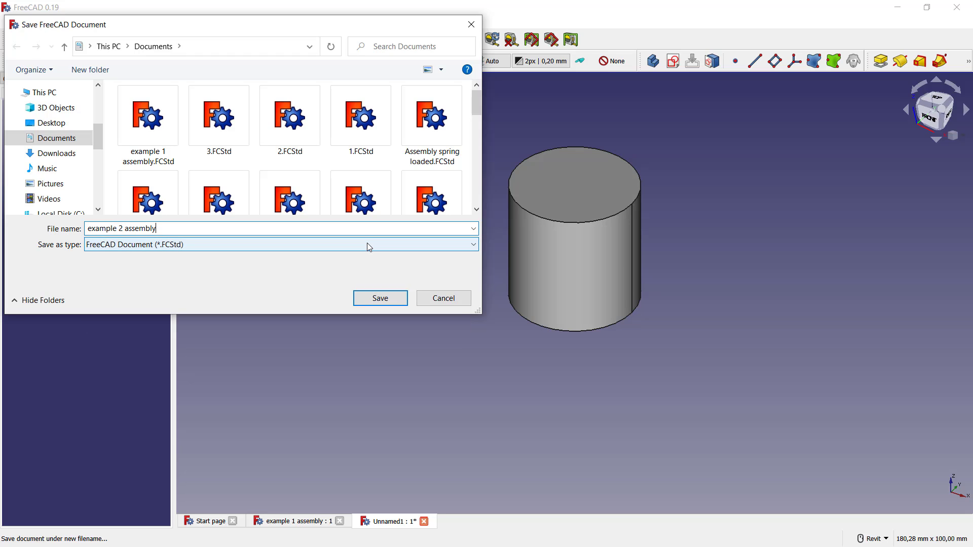
{"action": "left_click", "coordinate": [380, 298]}
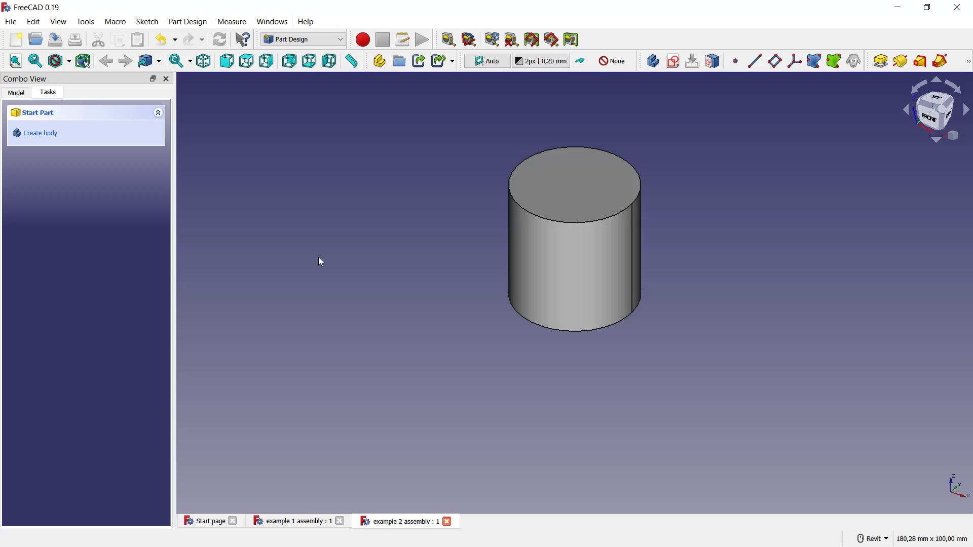
{"action": "mouse_move", "coordinate": [21, 51]}
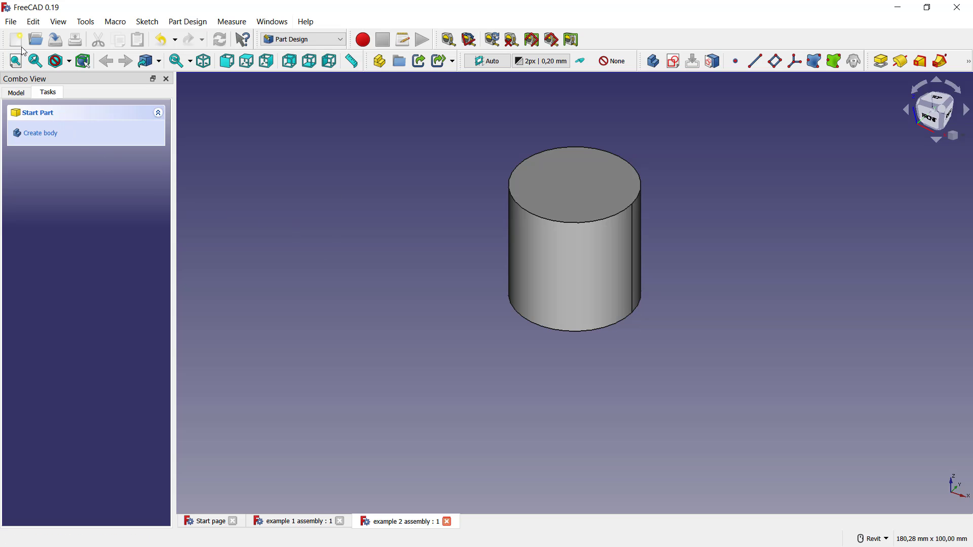
Create a new empty document and save it as 'Assembly example'
{"action": "left_click", "coordinate": [15, 39]}
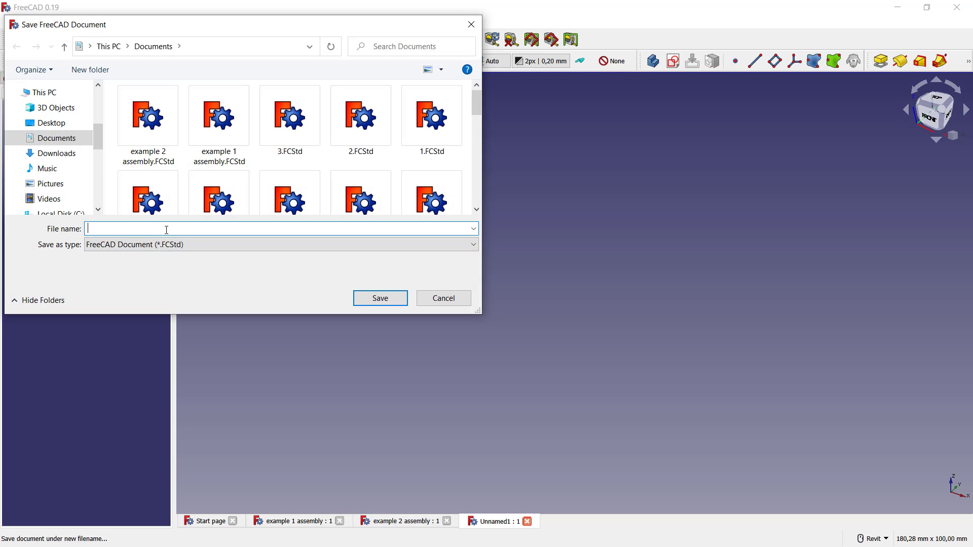
{"action": "type", "text": "Assembly"}
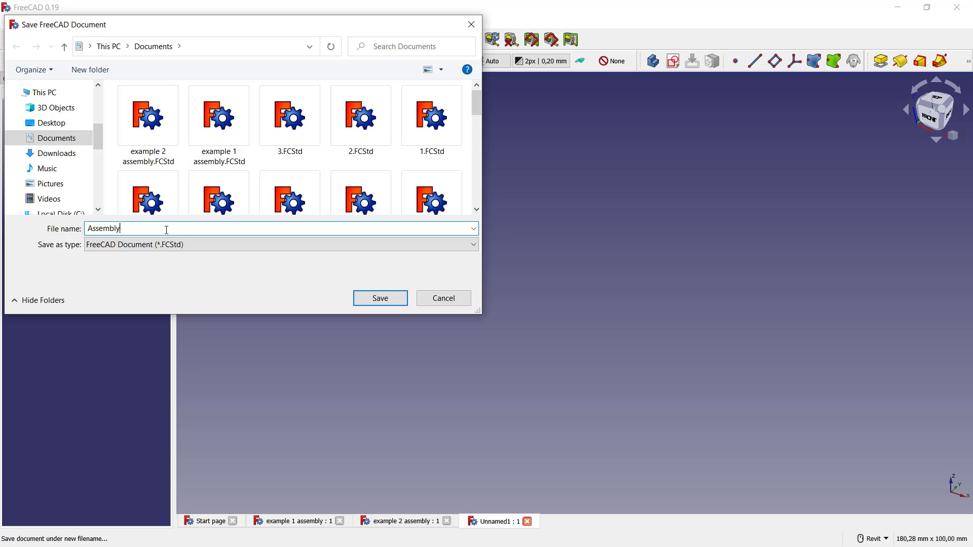
{"action": "type", "text": "example"}
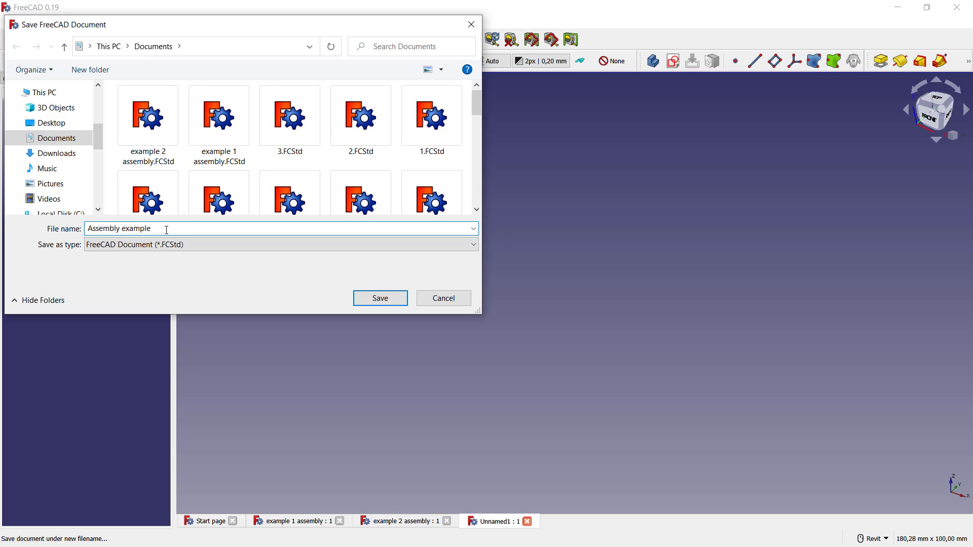
{"action": "left_click", "coordinate": [379, 298]}
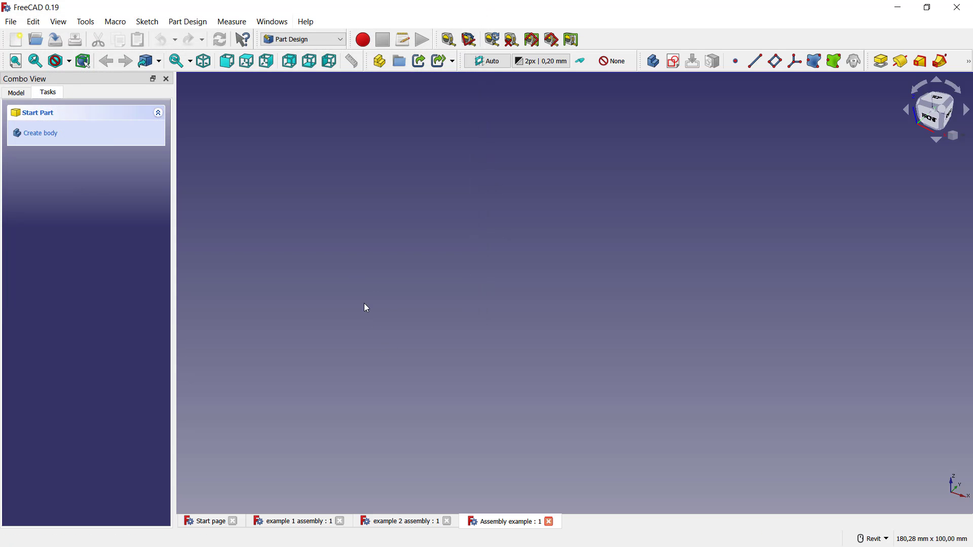
In the Model tree, inspect each of the three documents and return to Assembly example
{"action": "left_click", "coordinate": [16, 92]}
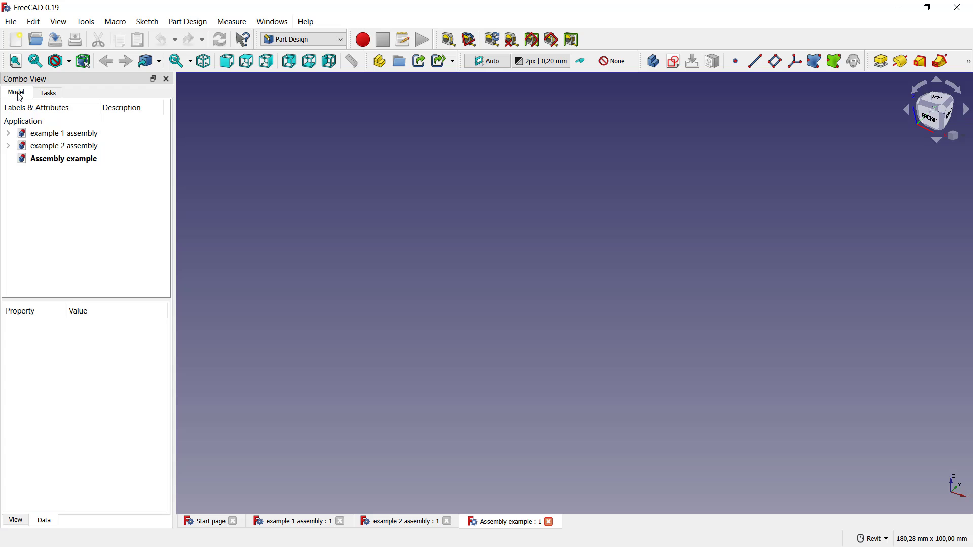
{"action": "left_click", "coordinate": [64, 145]}
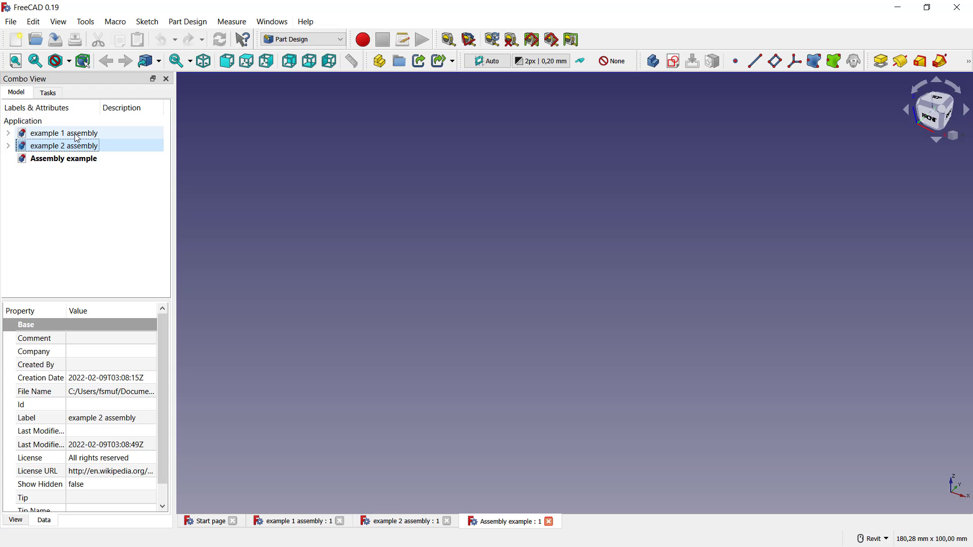
{"action": "left_click", "coordinate": [63, 158]}
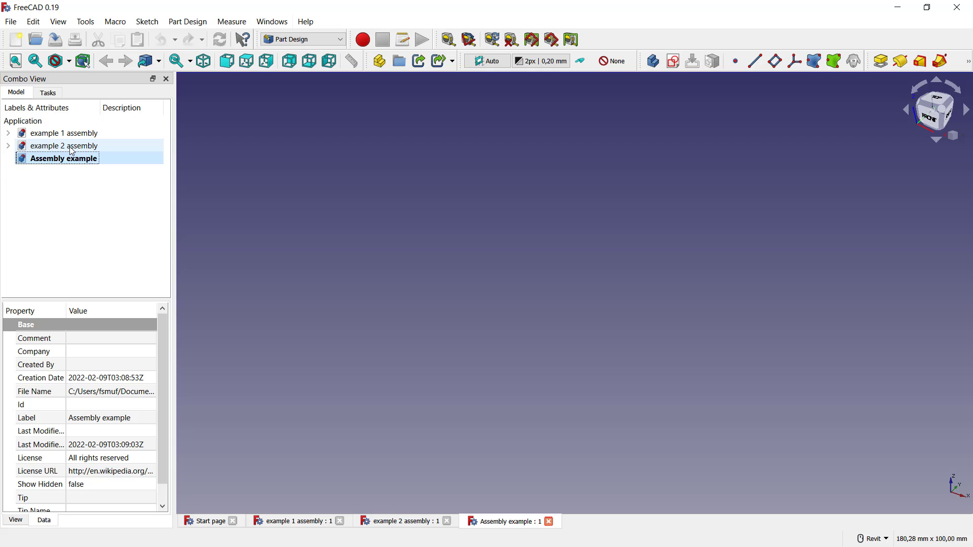
{"action": "left_click", "coordinate": [62, 133]}
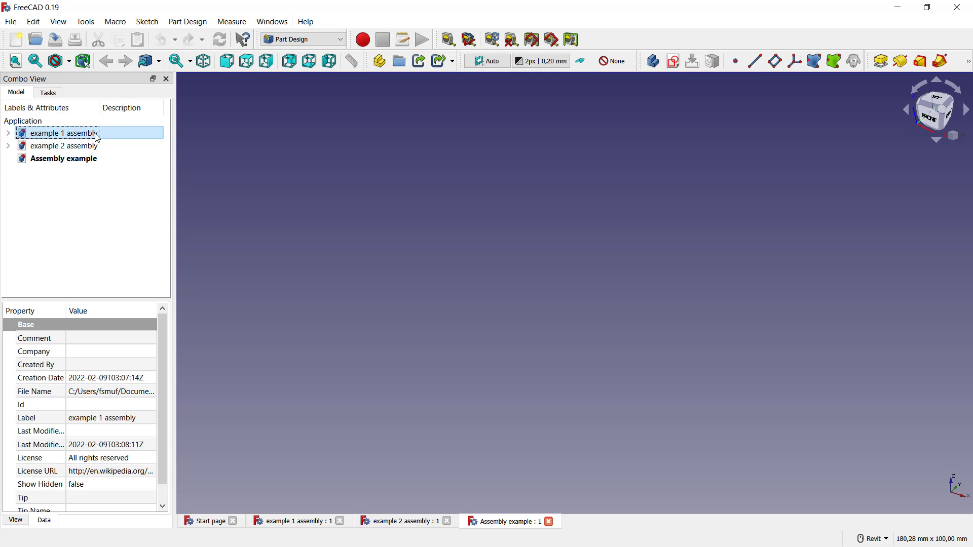
{"action": "left_click", "coordinate": [63, 158]}
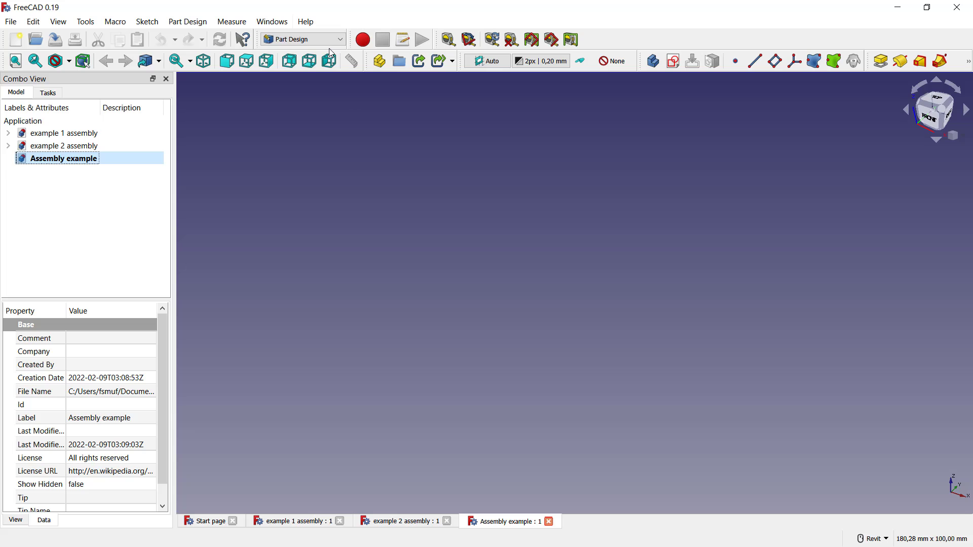
Switch to the A2plus workbench from the workbench list
{"action": "left_click", "coordinate": [302, 40]}
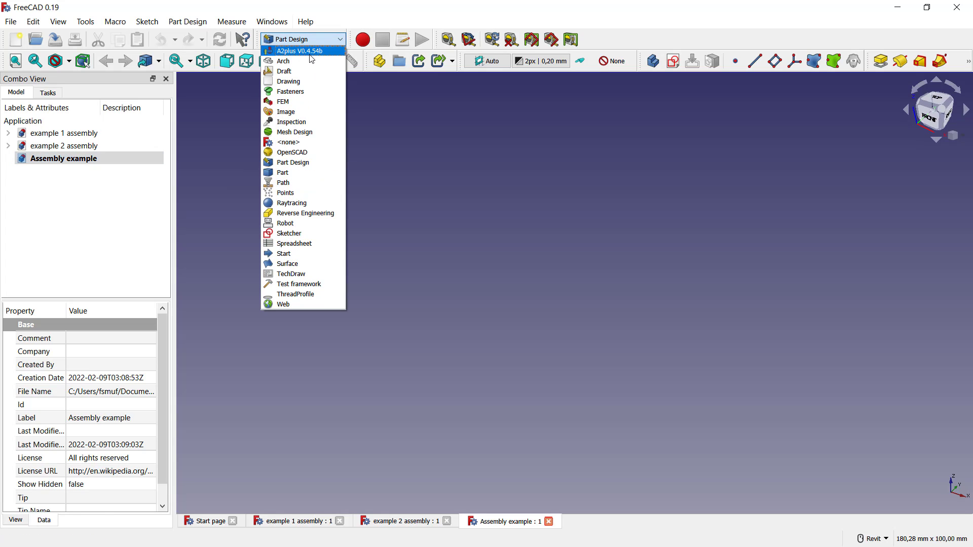
{"action": "left_click", "coordinate": [300, 50]}
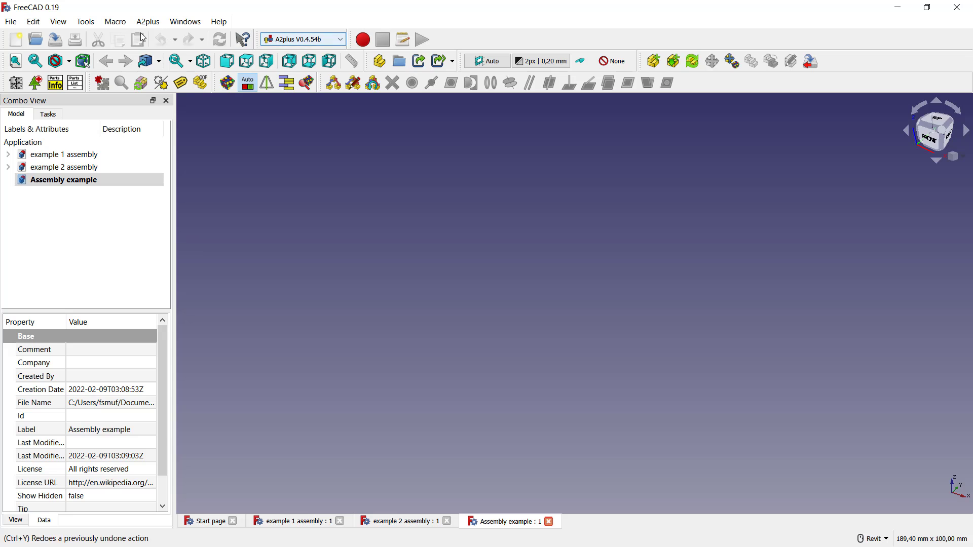
In Tools > Addon manager, confirm A2plus is installed and close the manager
{"action": "left_click", "coordinate": [85, 22]}
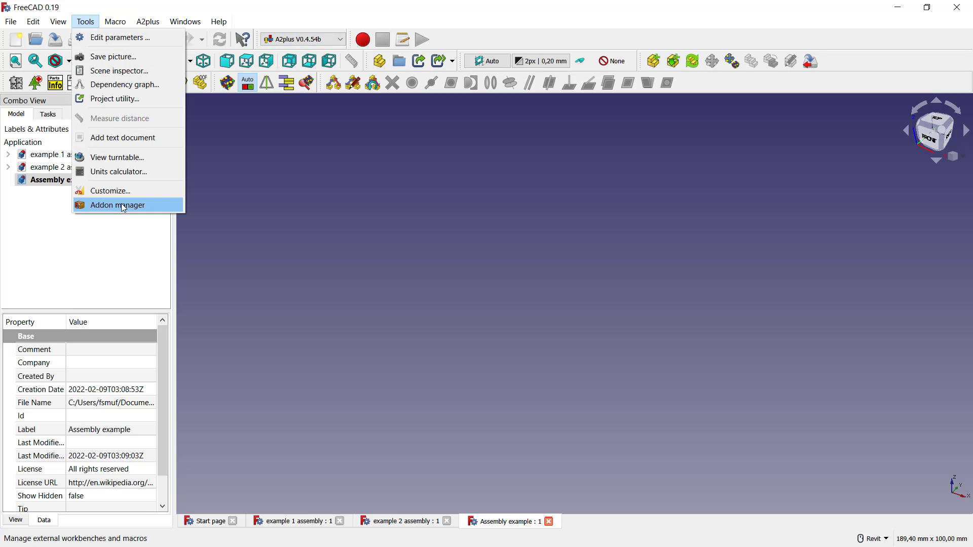
{"action": "left_click", "coordinate": [117, 205]}
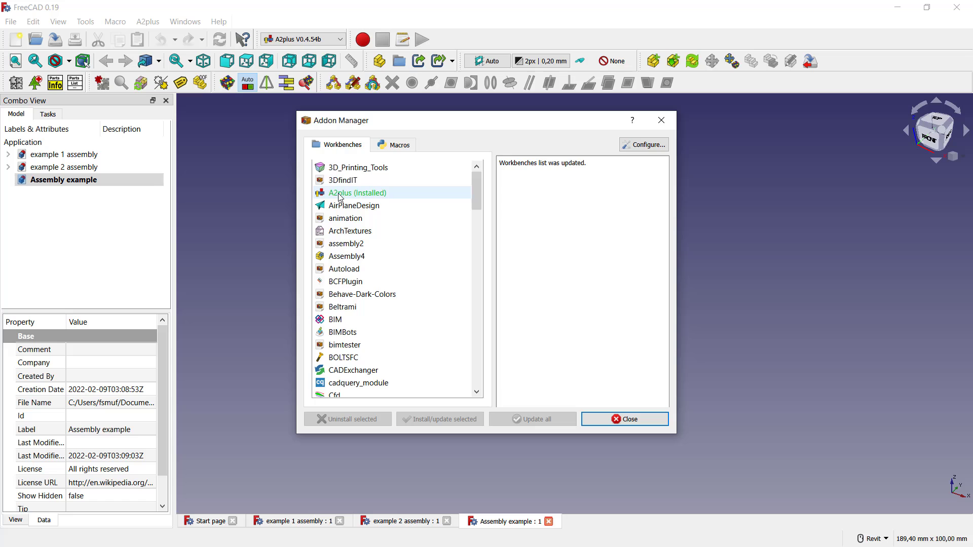
{"action": "left_click", "coordinate": [356, 192]}
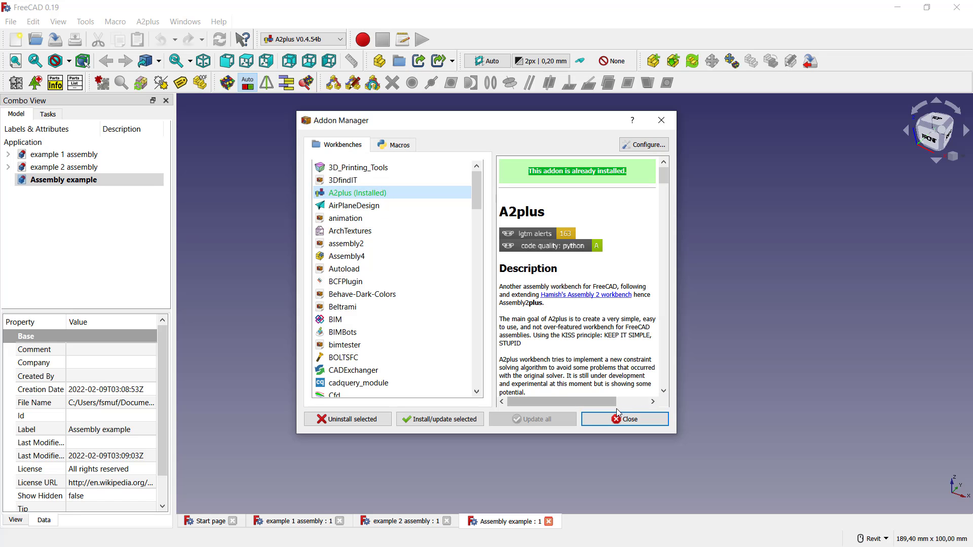
{"action": "left_click", "coordinate": [625, 418]}
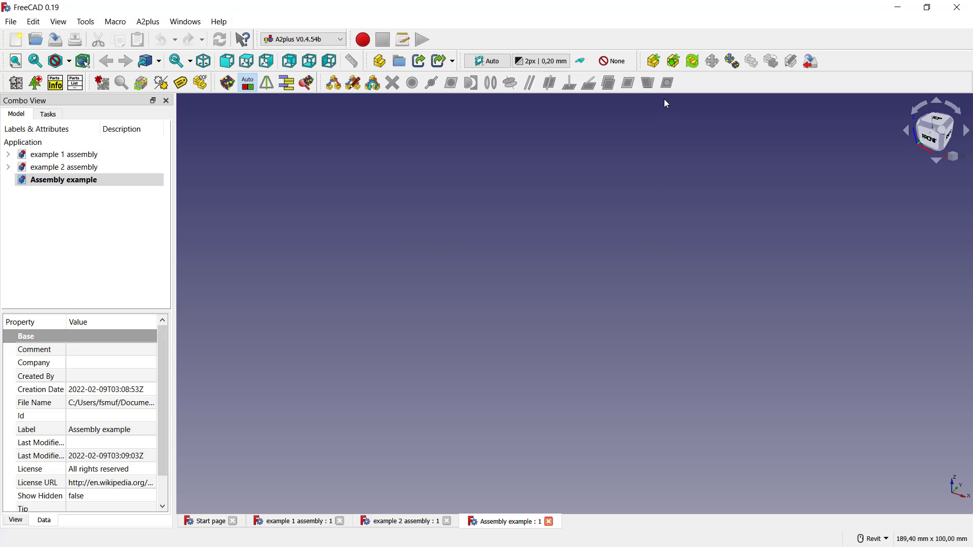
{"action": "mouse_move", "coordinate": [651, 61]}
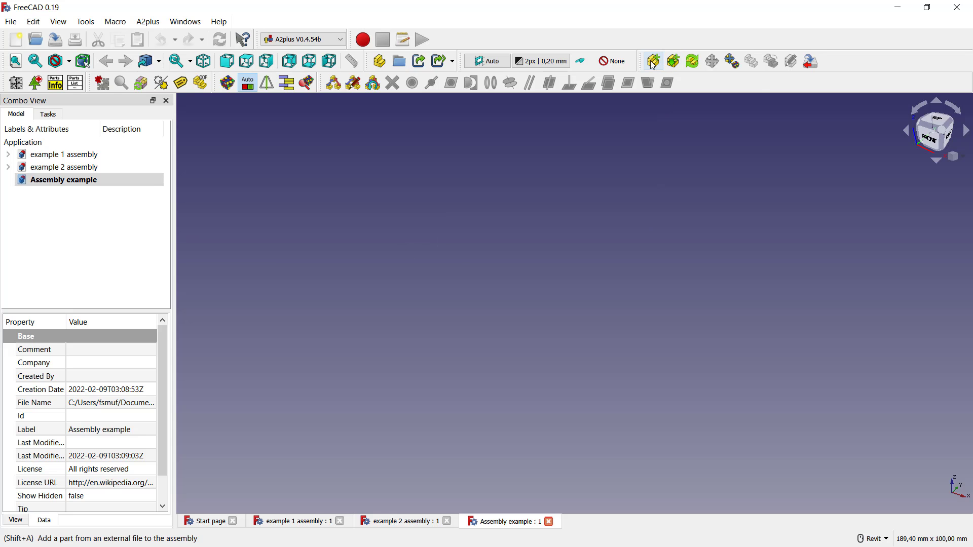
Import the holed square plate from 'example 1 assembly.FCStd' as an external A2plus part
{"action": "left_click", "coordinate": [652, 61]}
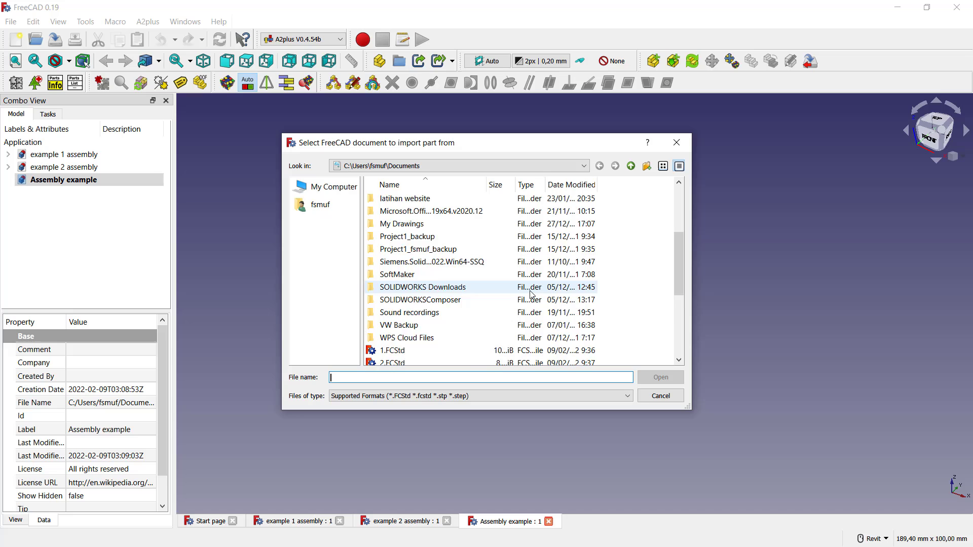
{"action": "scroll", "scroll_direction": "down", "scroll_amount": 3}
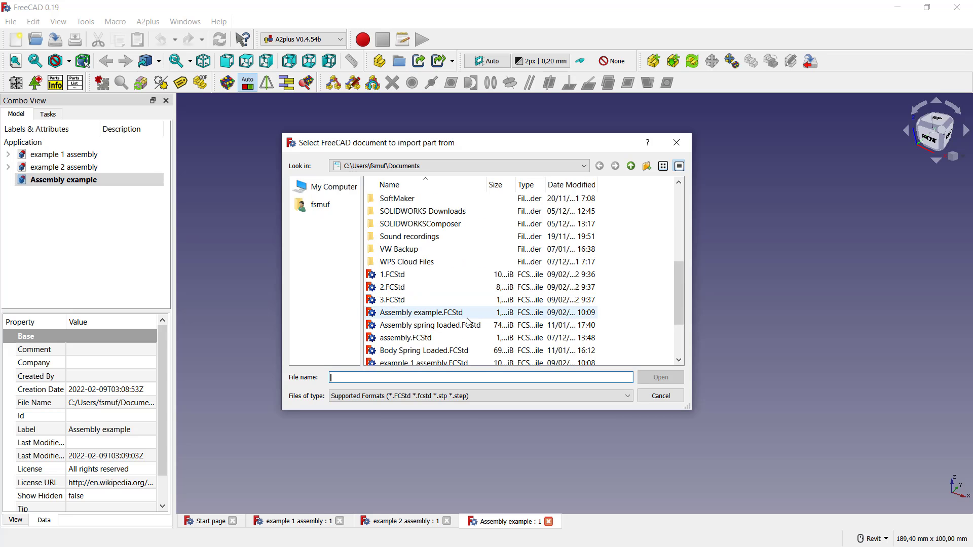
{"action": "left_click", "coordinate": [424, 287]}
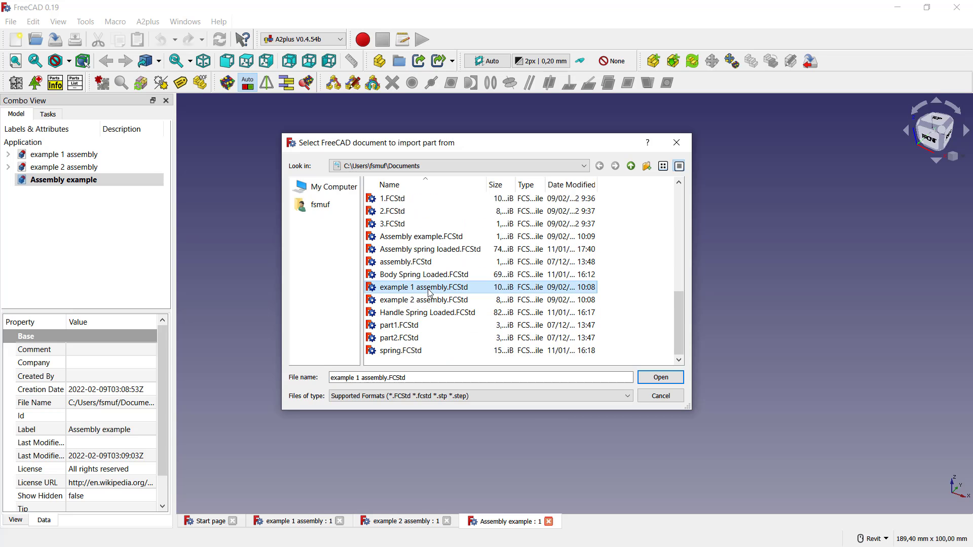
{"action": "left_click", "coordinate": [660, 378]}
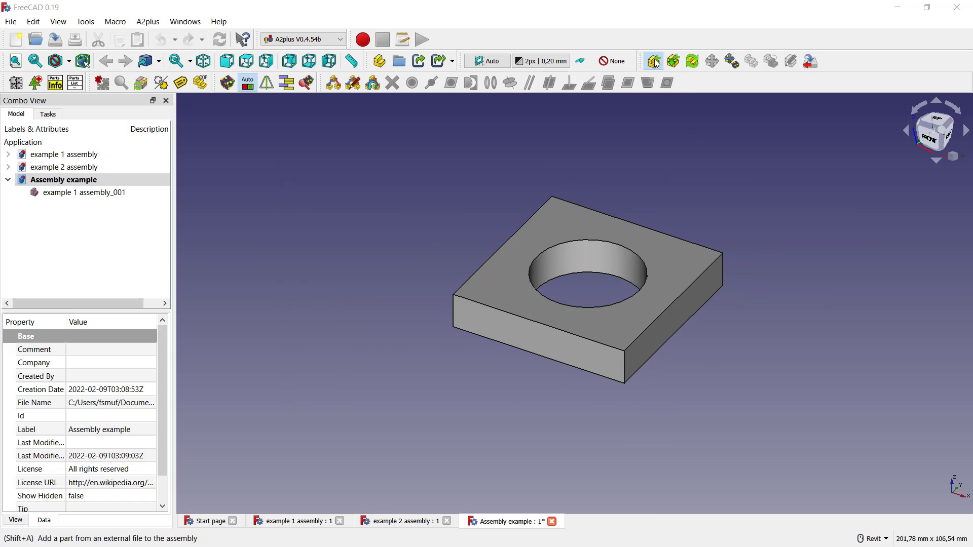
Import the cylinder from 'example 2 assembly.FCStd' as a second external part
{"action": "left_click", "coordinate": [653, 61]}
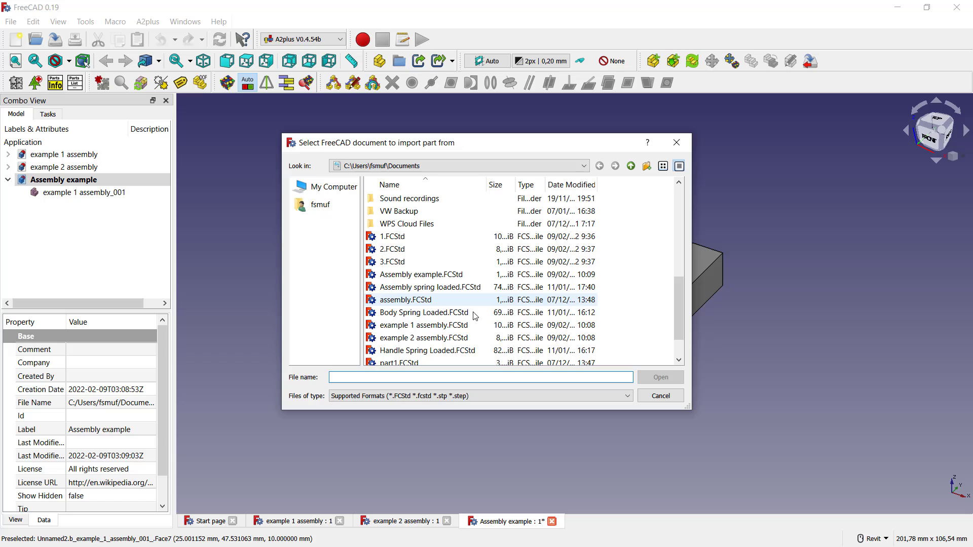
{"action": "left_click", "coordinate": [423, 338]}
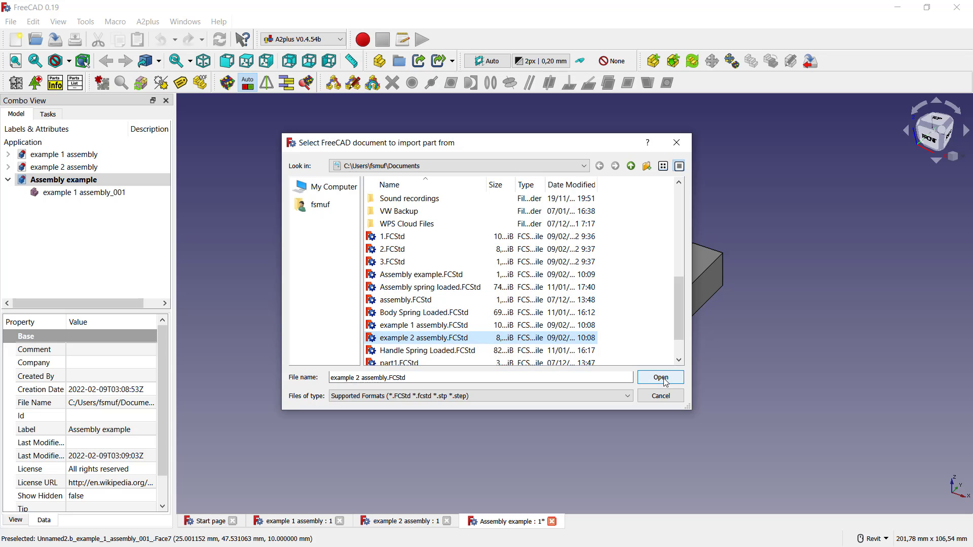
{"action": "left_click", "coordinate": [660, 377]}
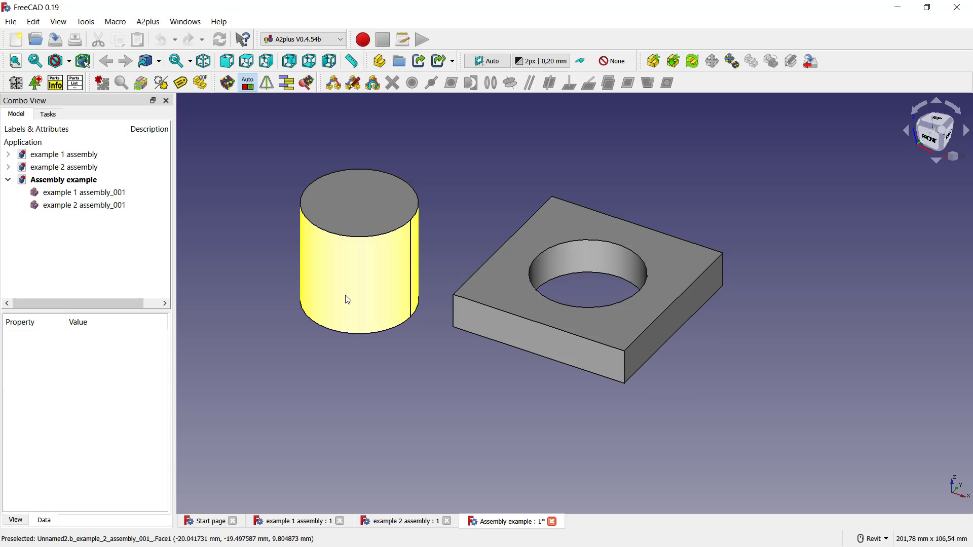
{"action": "mouse_move", "coordinate": [369, 285]}
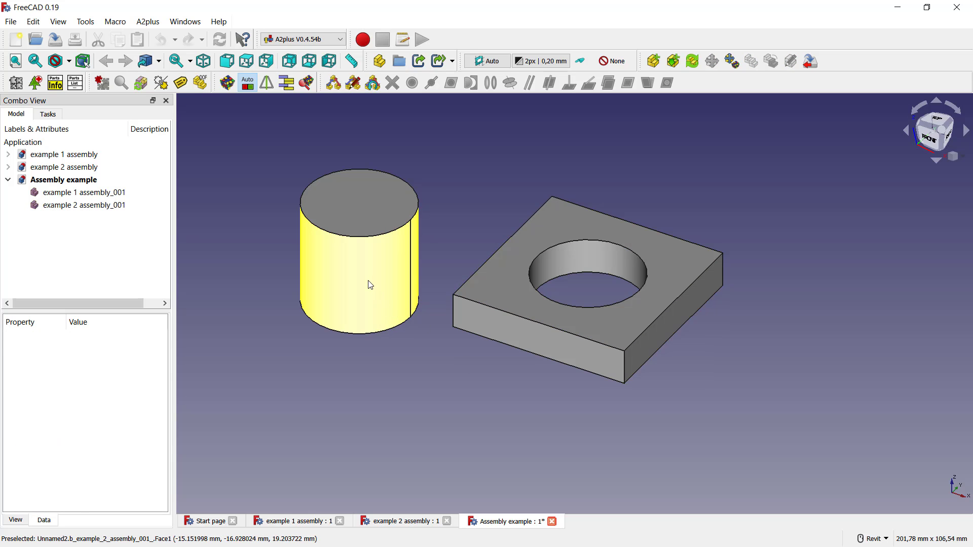
Select the cylinder's side face as the first reference for the axis constraint
{"action": "left_click", "coordinate": [84, 204]}
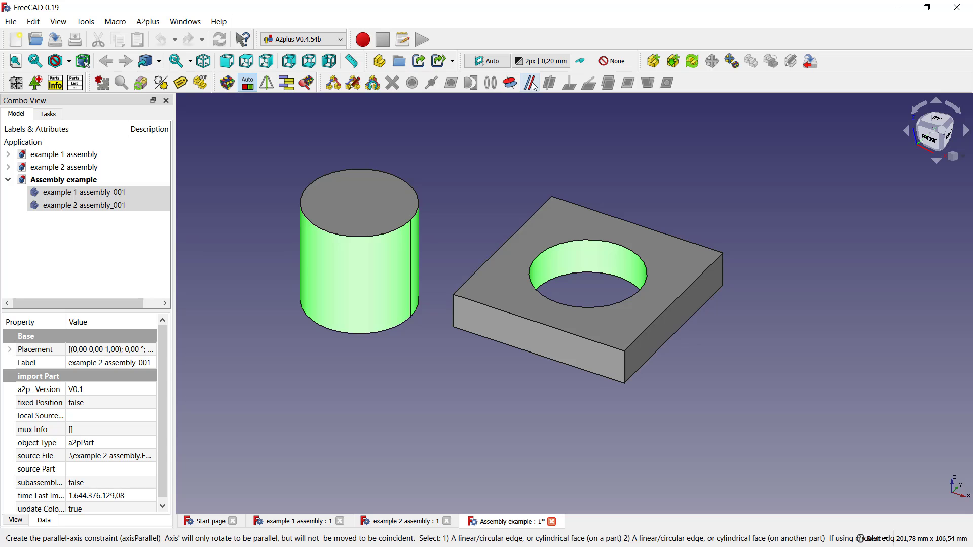
{"action": "mouse_move", "coordinate": [510, 82]}
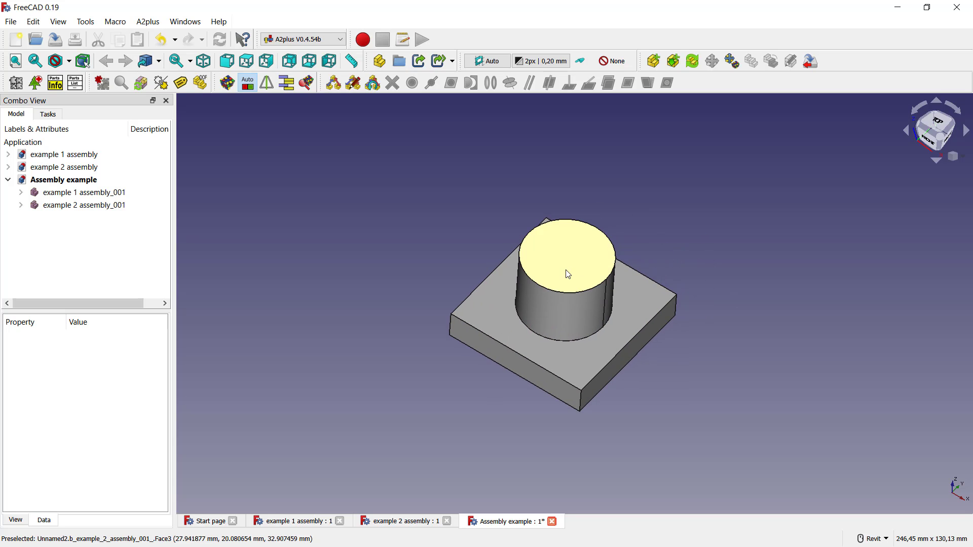
Apply a planeCoincident constraint between the cylinder's top face and the plate's top face
{"action": "left_click", "coordinate": [84, 205]}
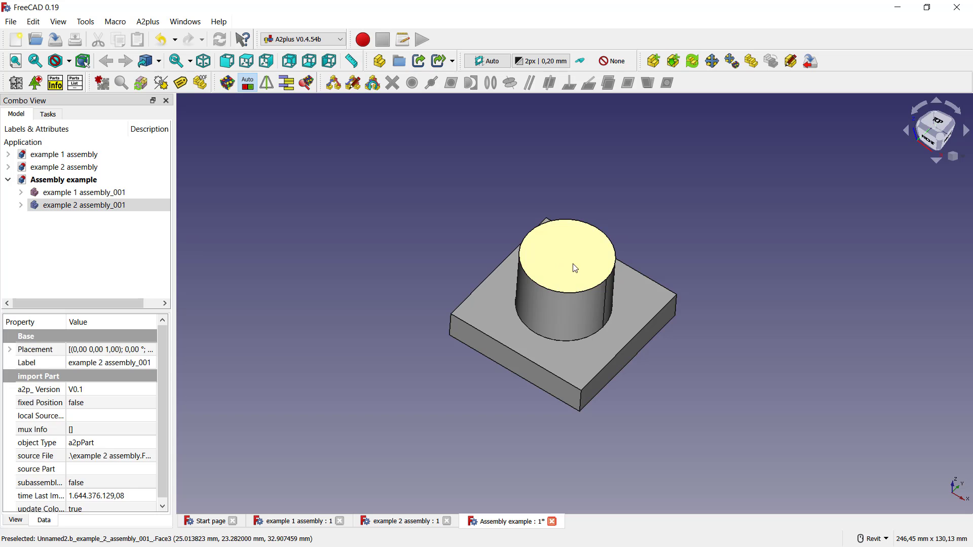
{"action": "left_click", "coordinate": [626, 82]}
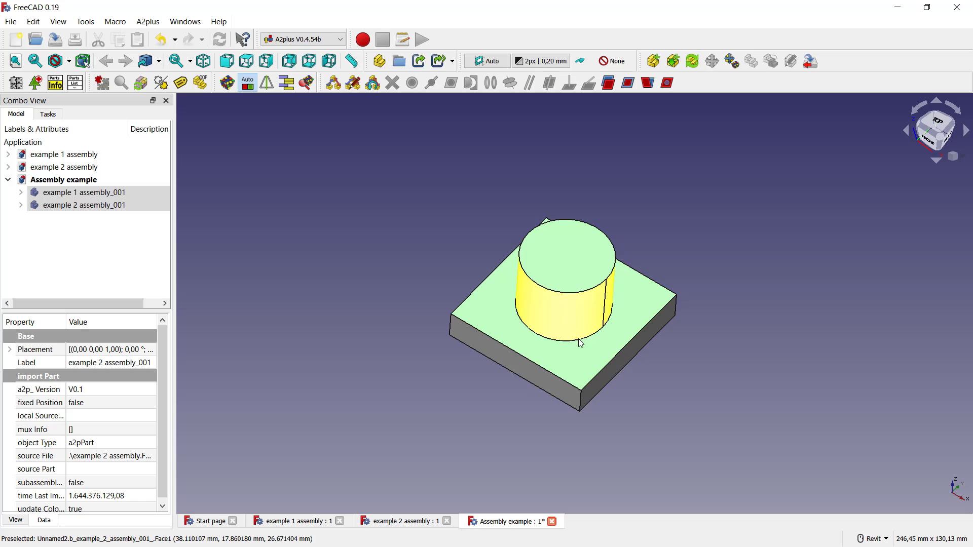
{"action": "left_click", "coordinate": [626, 83]}
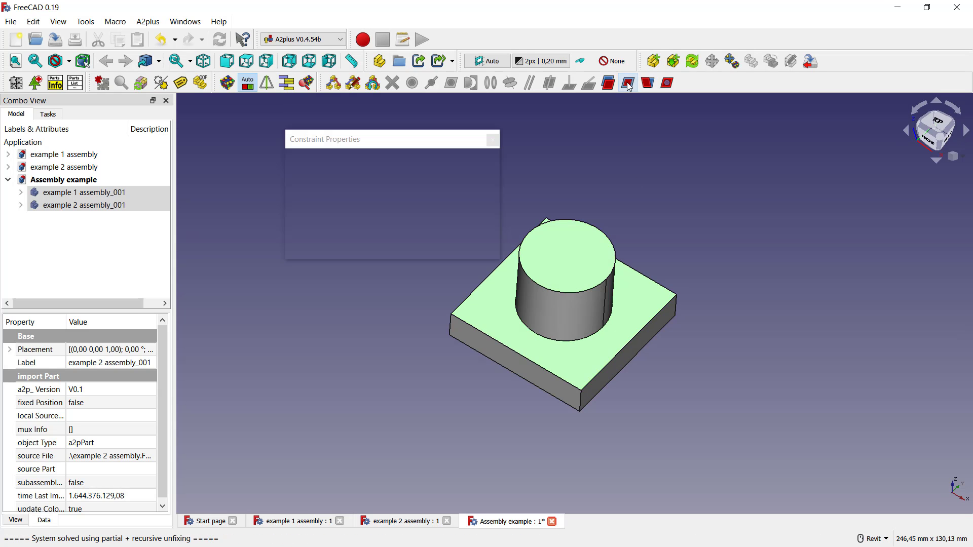
{"action": "left_click", "coordinate": [628, 83]}
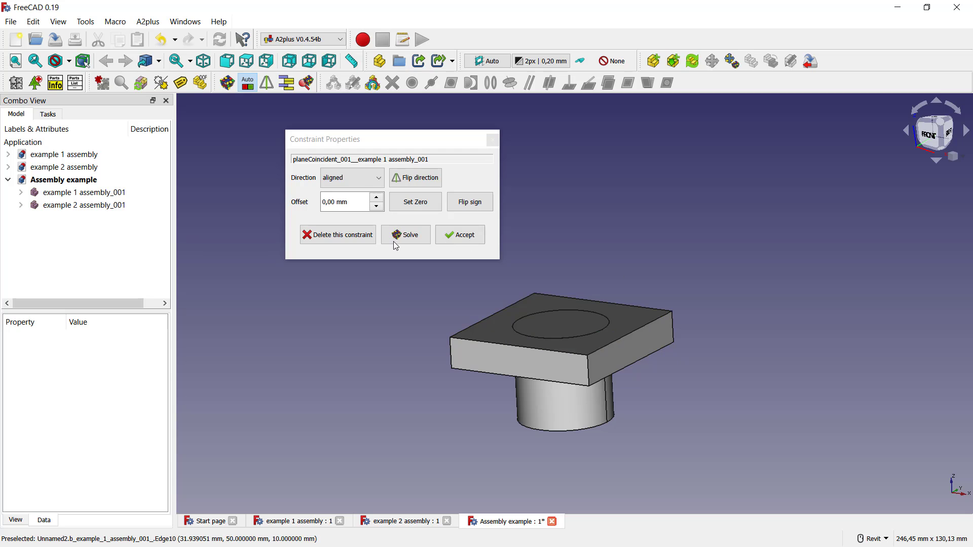
Delete the new plane-coincident constraint and confirm with Yes
{"action": "left_click", "coordinate": [336, 234]}
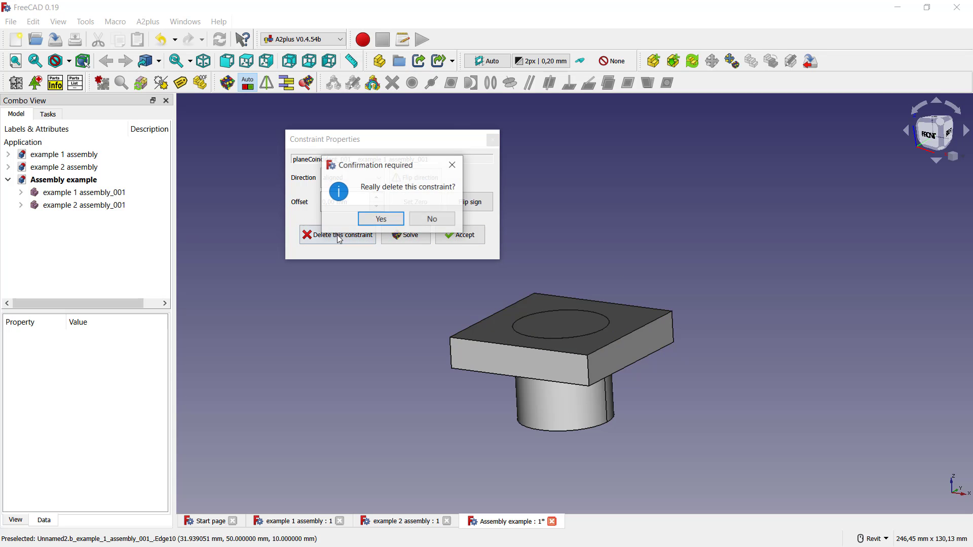
{"action": "left_click", "coordinate": [381, 219]}
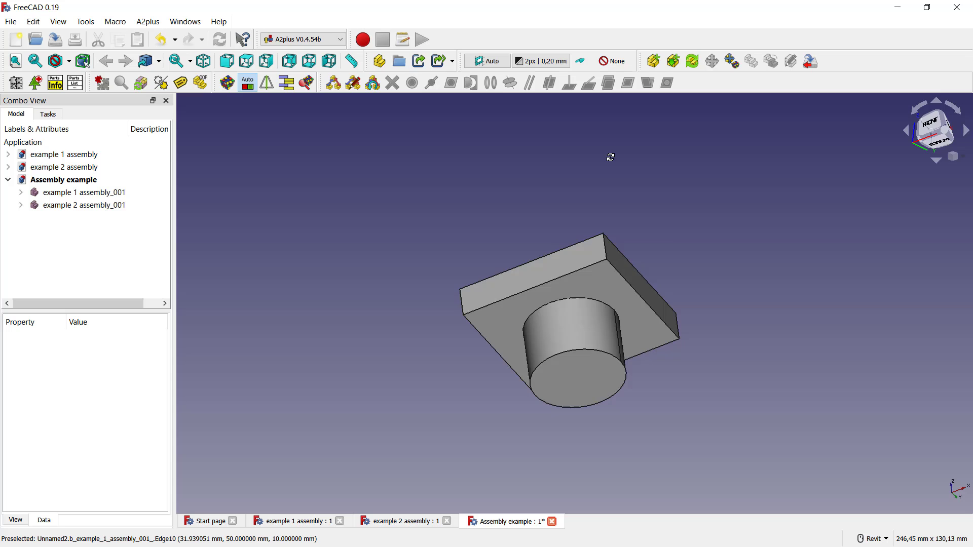
Make the cylinder bottom and plate underside plane-coincident, then delete that constraint again
{"action": "left_click", "coordinate": [85, 205]}
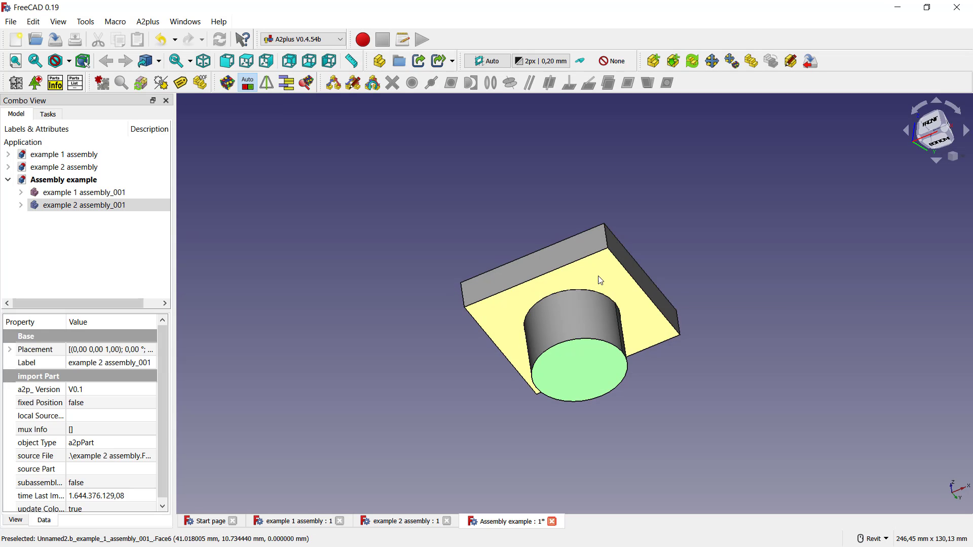
{"action": "left_click", "coordinate": [627, 83]}
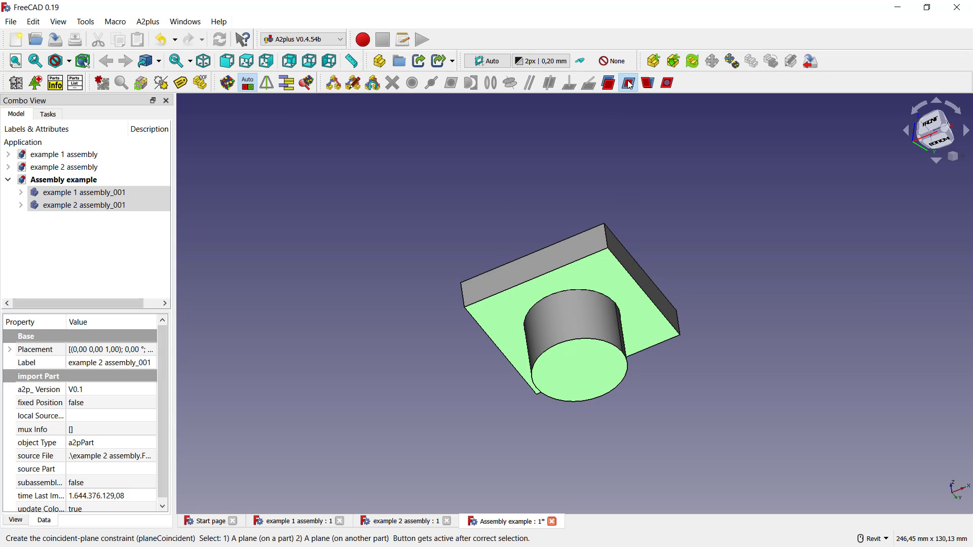
{"action": "left_click", "coordinate": [628, 82]}
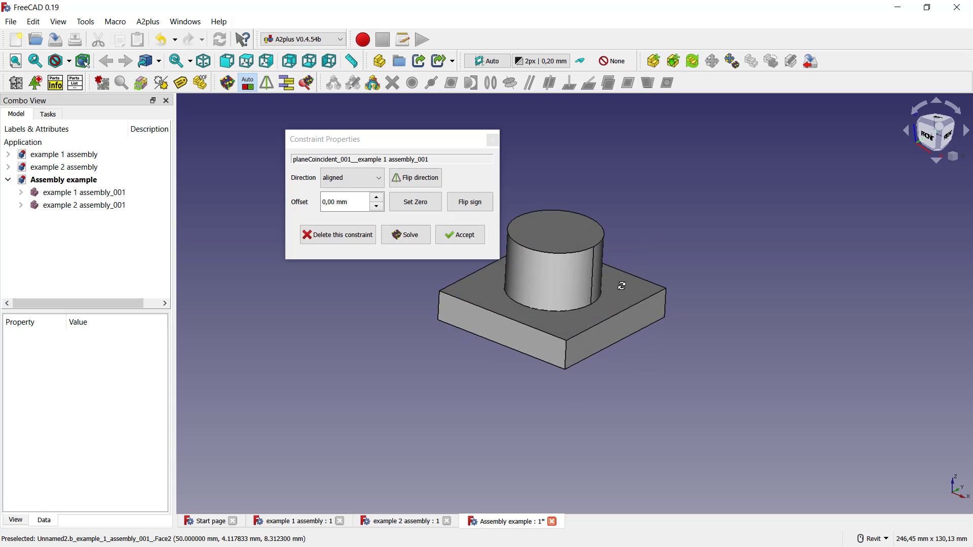
{"action": "left_click", "coordinate": [337, 235]}
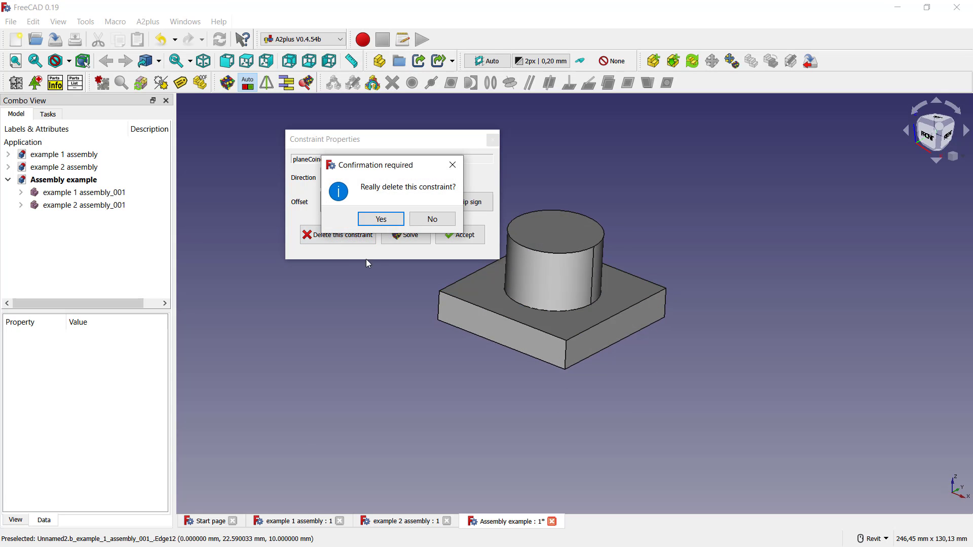
{"action": "left_click", "coordinate": [380, 219]}
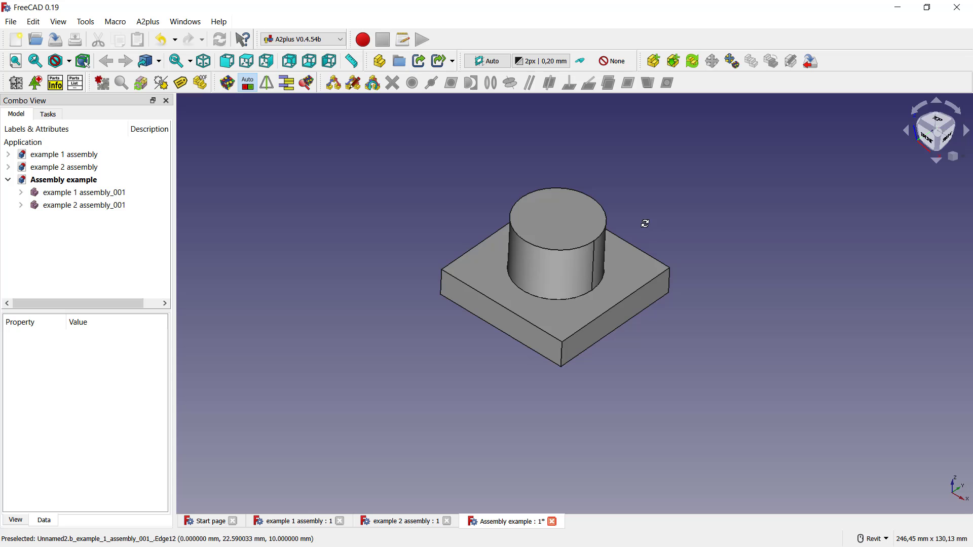
Move 'example 2 assembly_001' up about 25 mm with Transform so it sits above the hole
{"action": "left_click", "coordinate": [84, 205]}
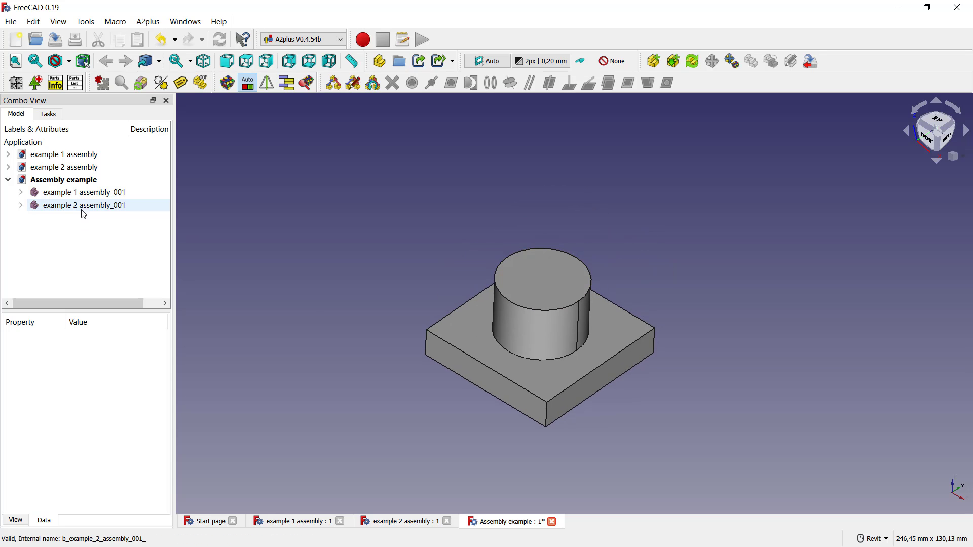
{"action": "left_click", "coordinate": [85, 205]}
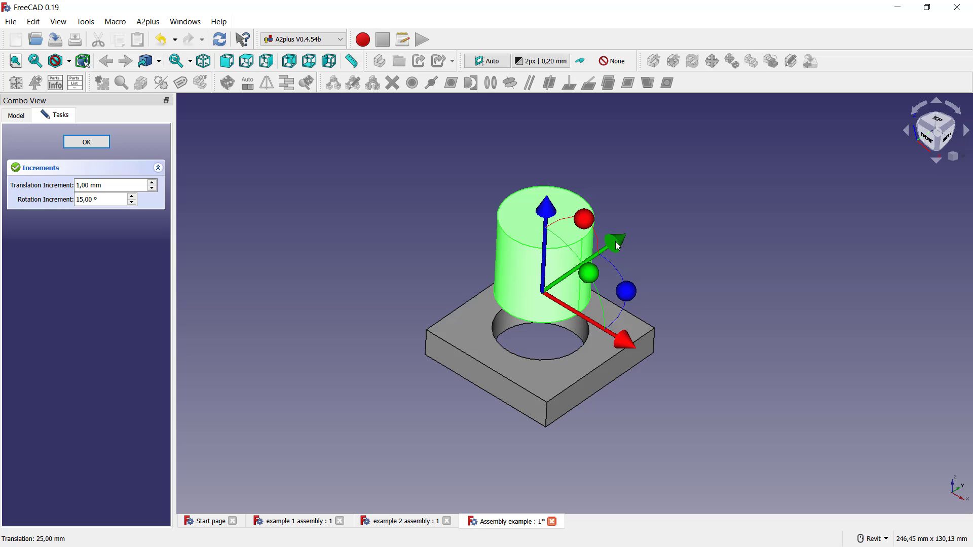
{"action": "mouse_move", "coordinate": [622, 244]}
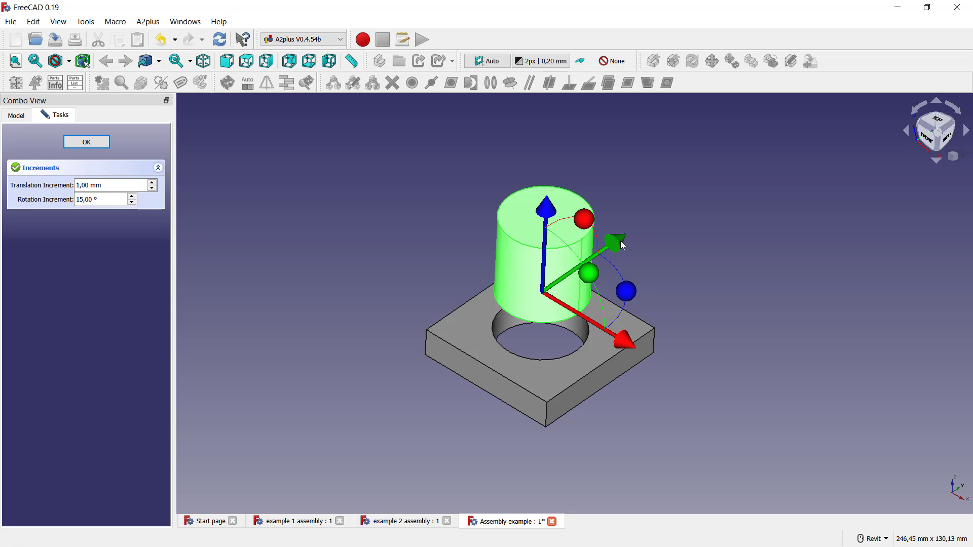
{"action": "mouse_move", "coordinate": [697, 250]}
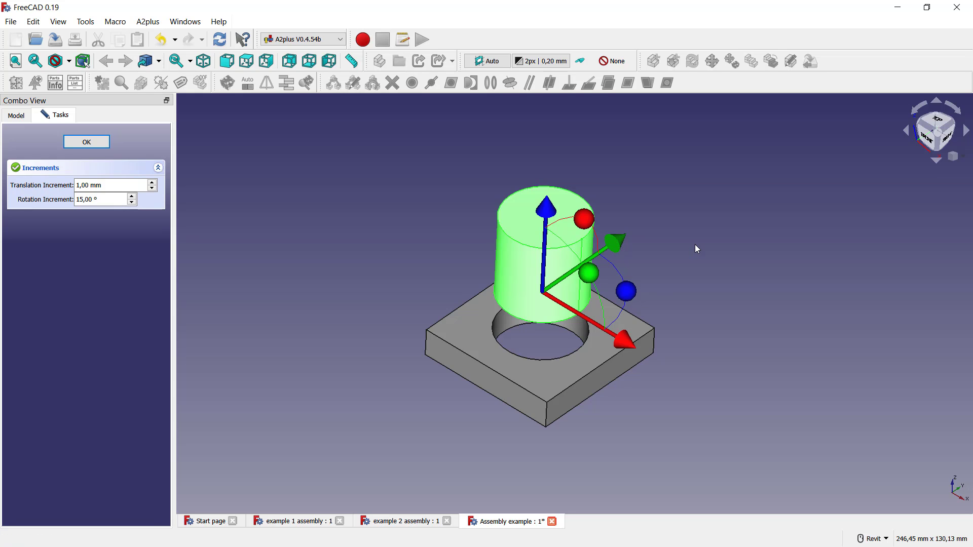
{"action": "left_click", "coordinate": [85, 142]}
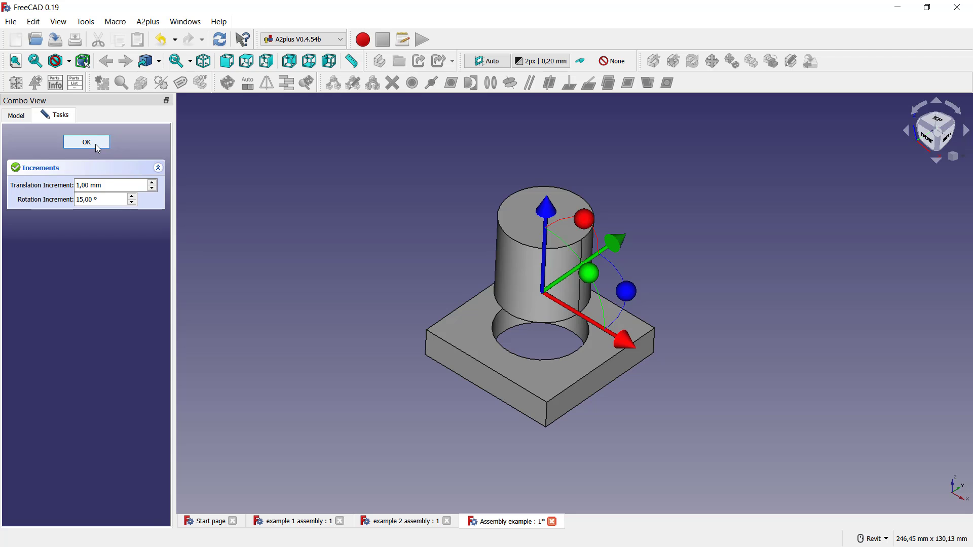
{"action": "left_click", "coordinate": [87, 142]}
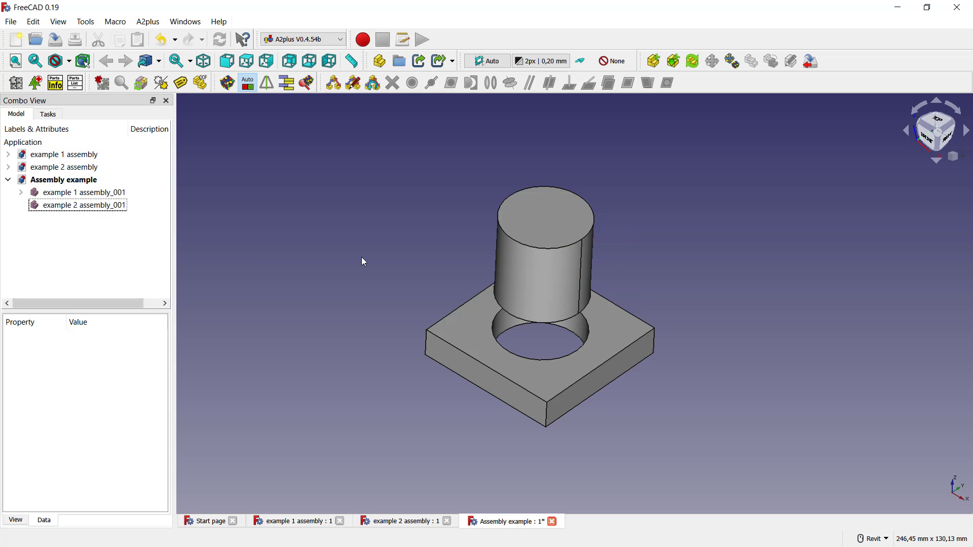